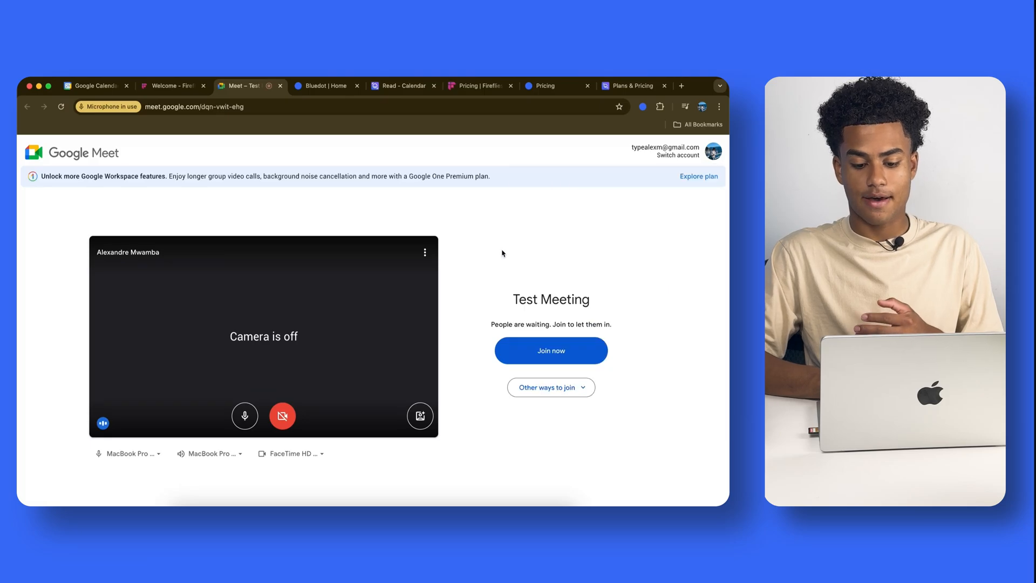
Join the Test Meeting, start Fireflies recording, and admit the Fireflies.ai Notetaker.
{"action": "left_click", "coordinate": [551, 351]}
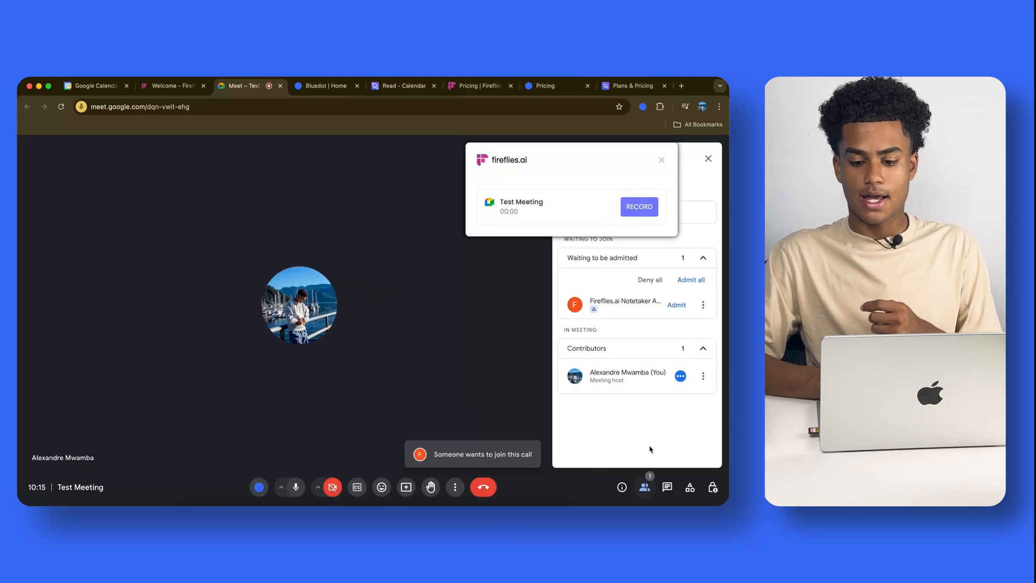
{"action": "left_click", "coordinate": [661, 160]}
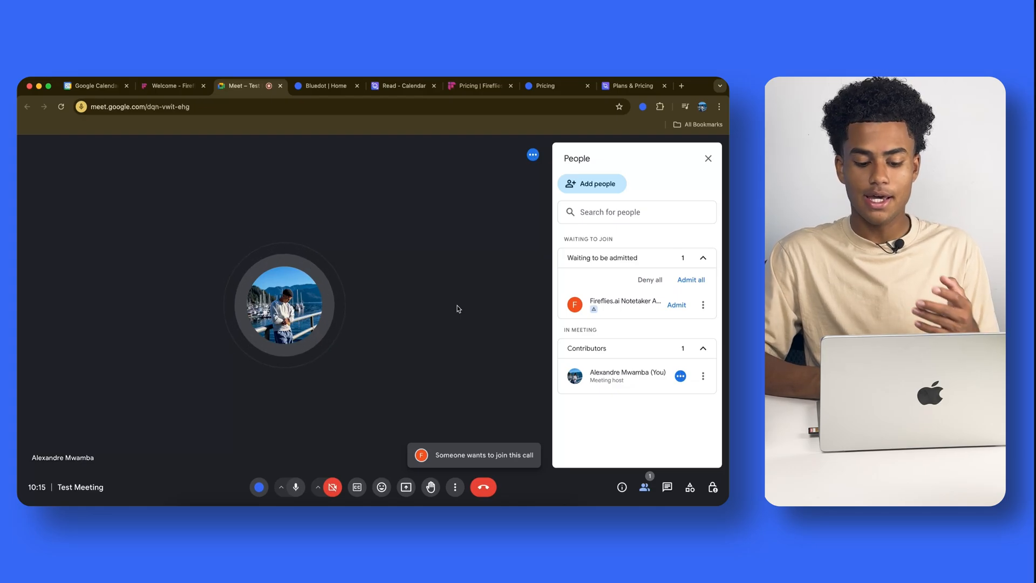
{"action": "left_click", "coordinate": [677, 304]}
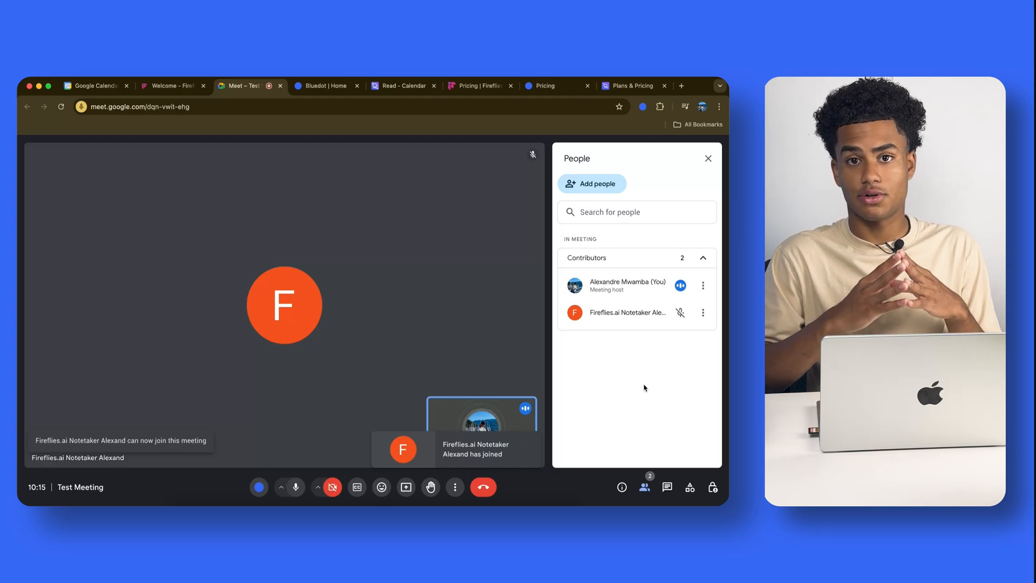
Open the live notebook for Test Meeting from the Fireflies dashboard.
{"action": "left_click", "coordinate": [171, 86]}
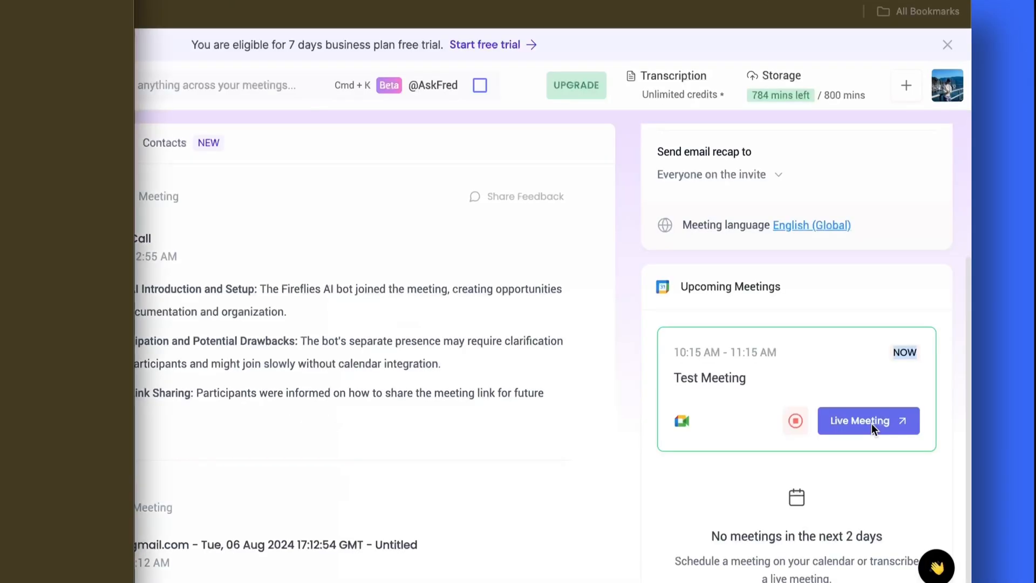
{"action": "left_click", "coordinate": [868, 420]}
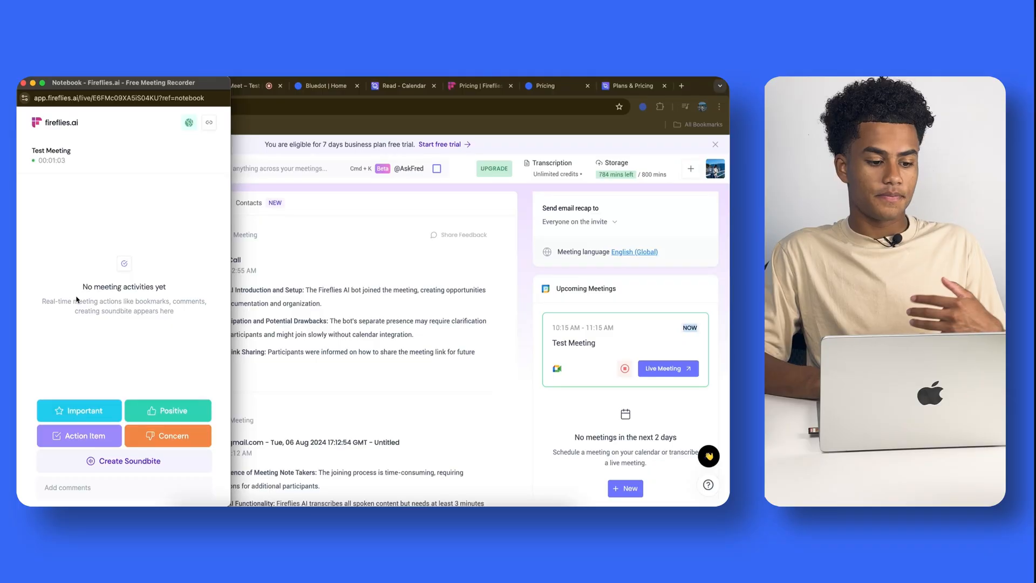
{"action": "mouse_move", "coordinate": [69, 321]}
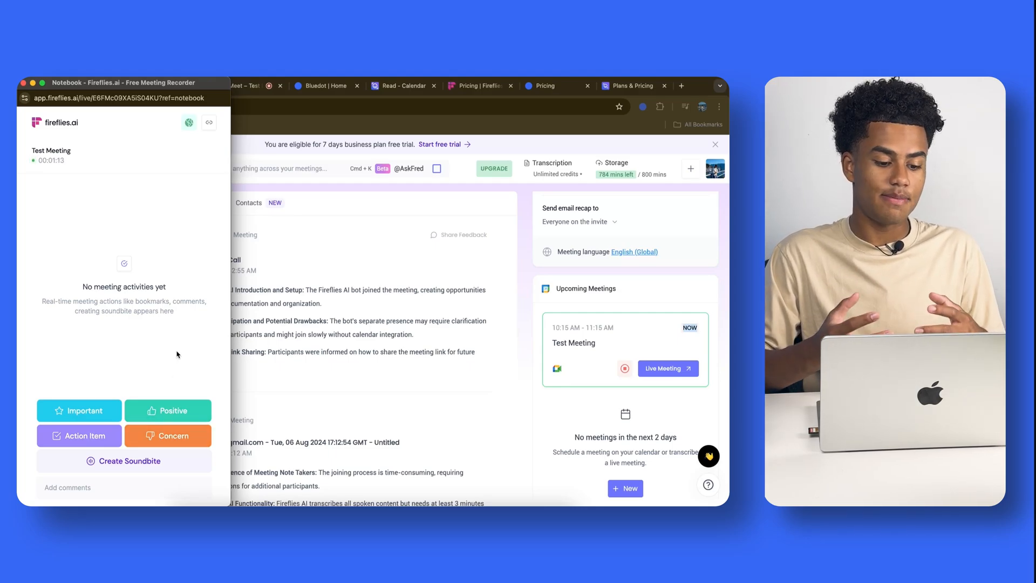
{"action": "mouse_move", "coordinate": [139, 237]}
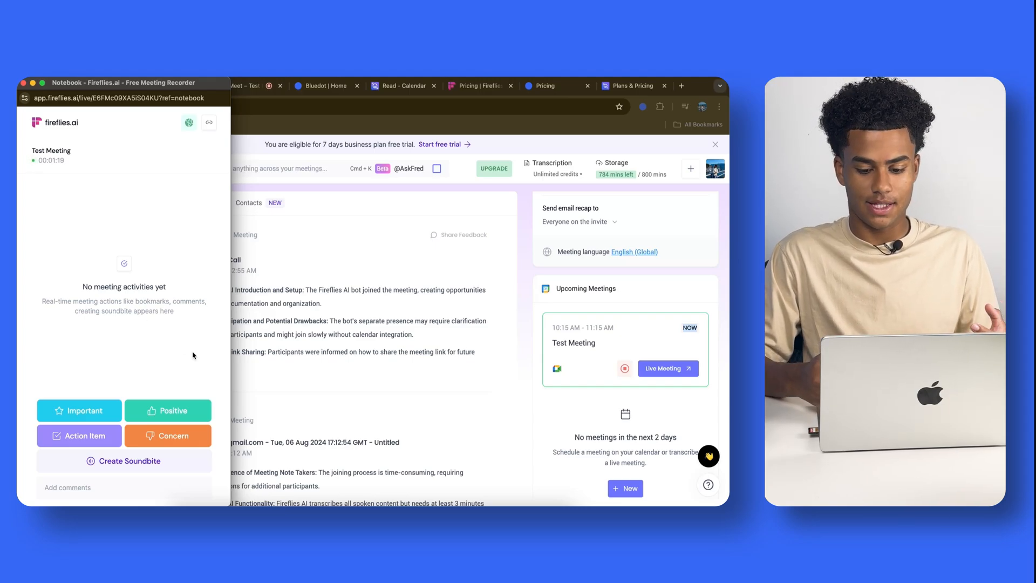
Close the notebook, stop the Test Meeting recording, and refresh the Home feed.
{"action": "left_click", "coordinate": [248, 86]}
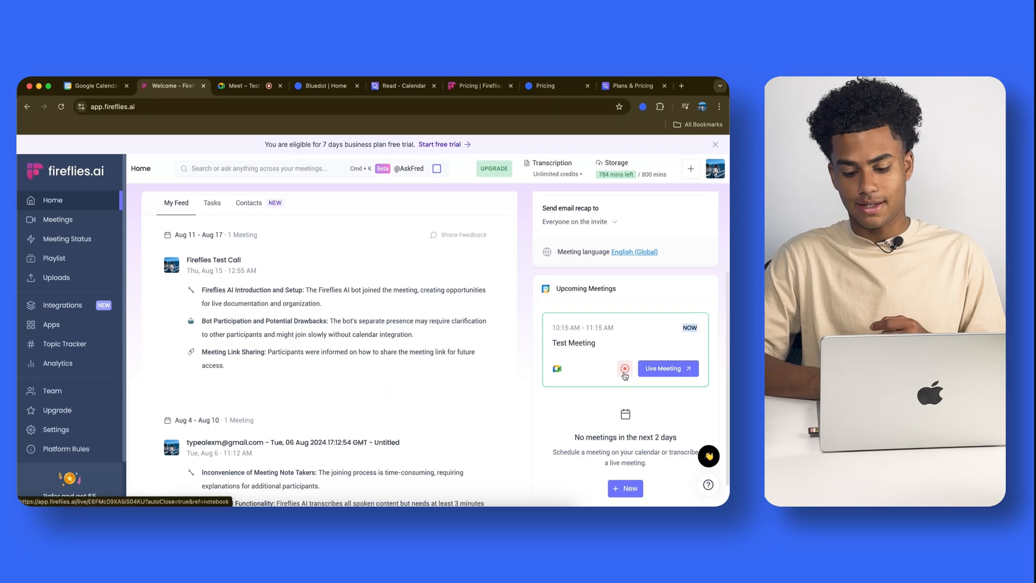
{"action": "left_click", "coordinate": [624, 369]}
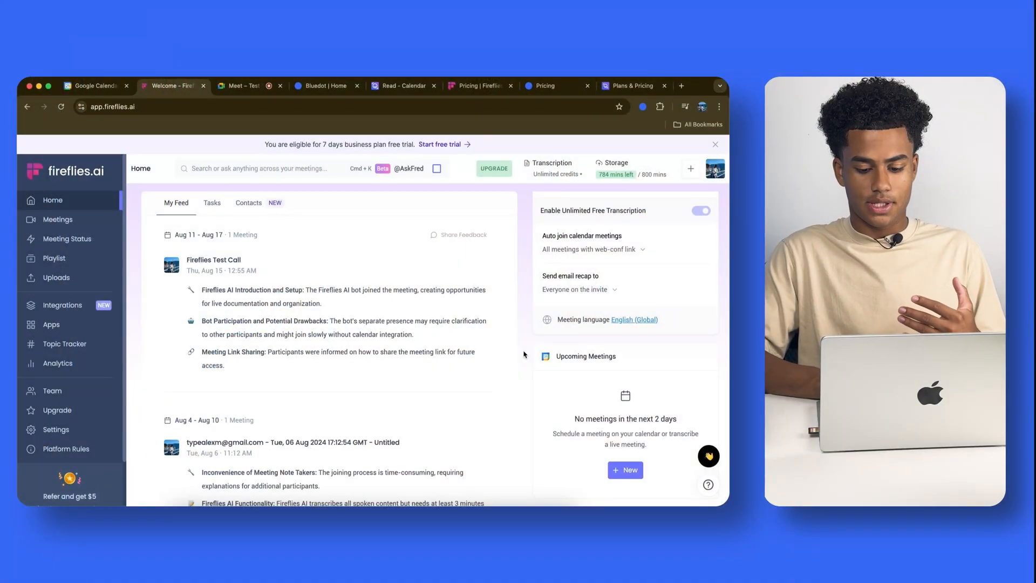
{"action": "left_click", "coordinate": [246, 86]}
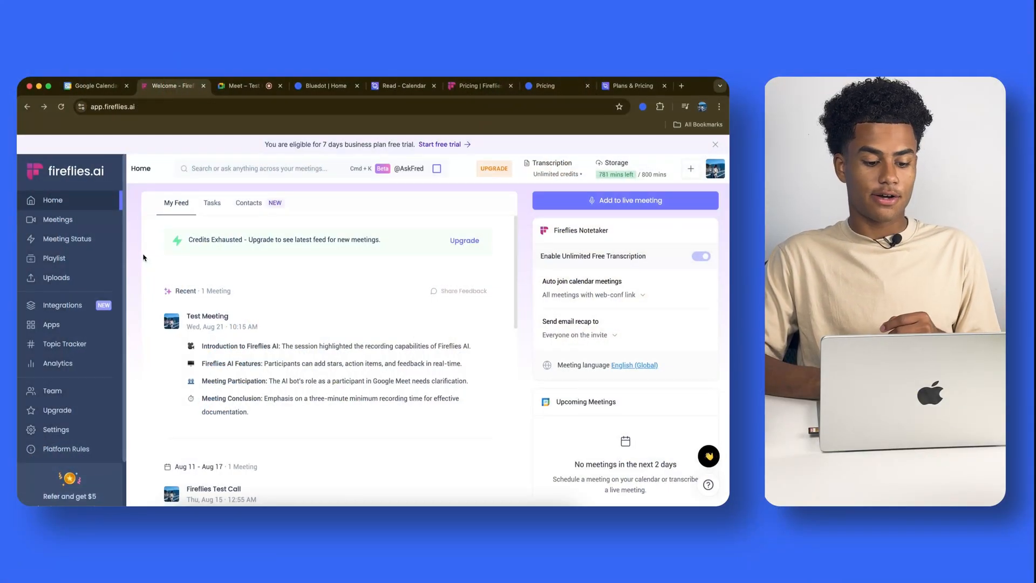
Open the Test Meeting report and scroll through its transcript and Notes panel.
{"action": "left_click", "coordinate": [206, 321]}
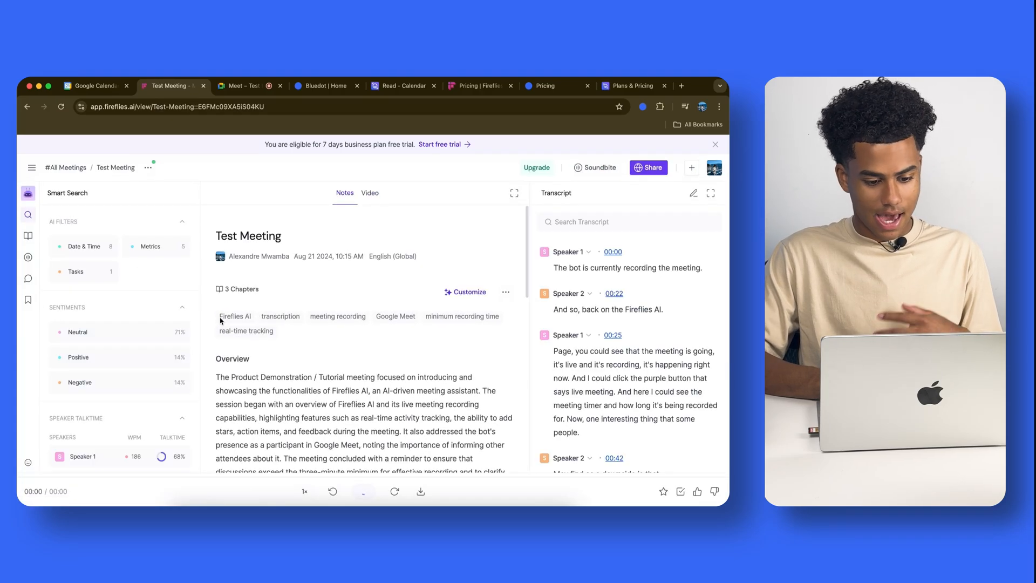
{"action": "left_click", "coordinate": [363, 491]}
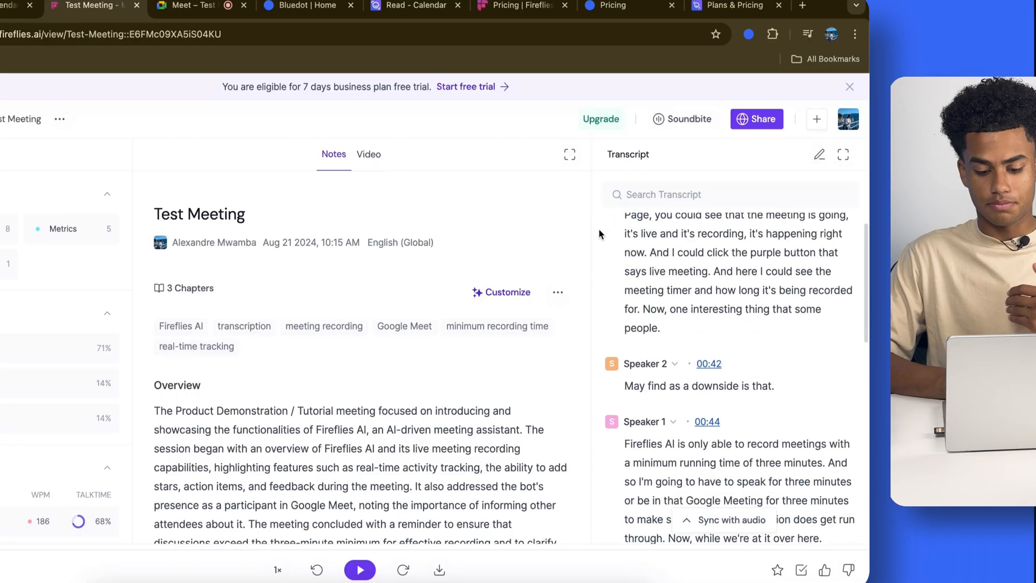
{"action": "scroll", "scroll_direction": "up", "scroll_amount": 3}
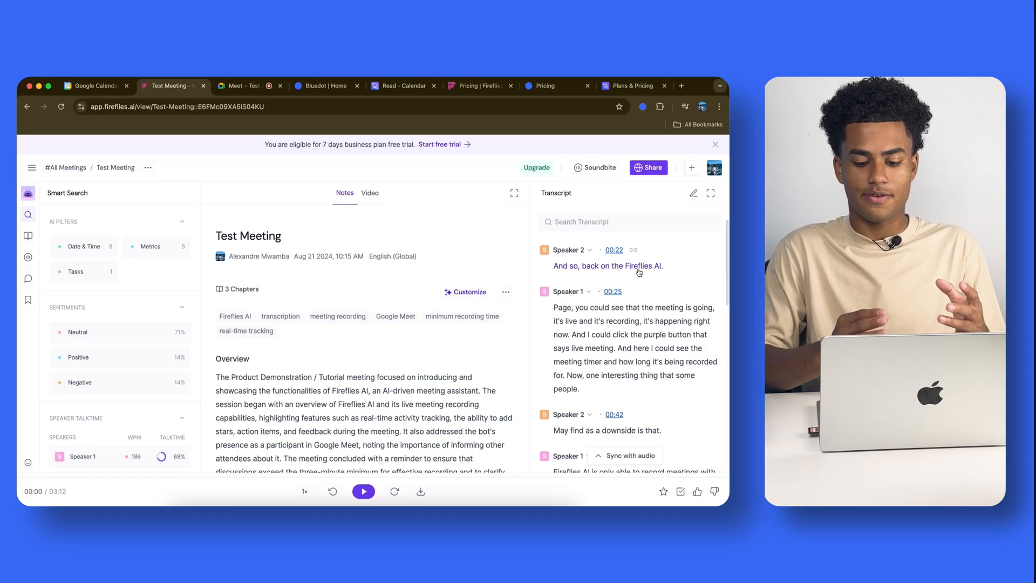
{"action": "scroll", "scroll_direction": "down", "scroll_amount": 3}
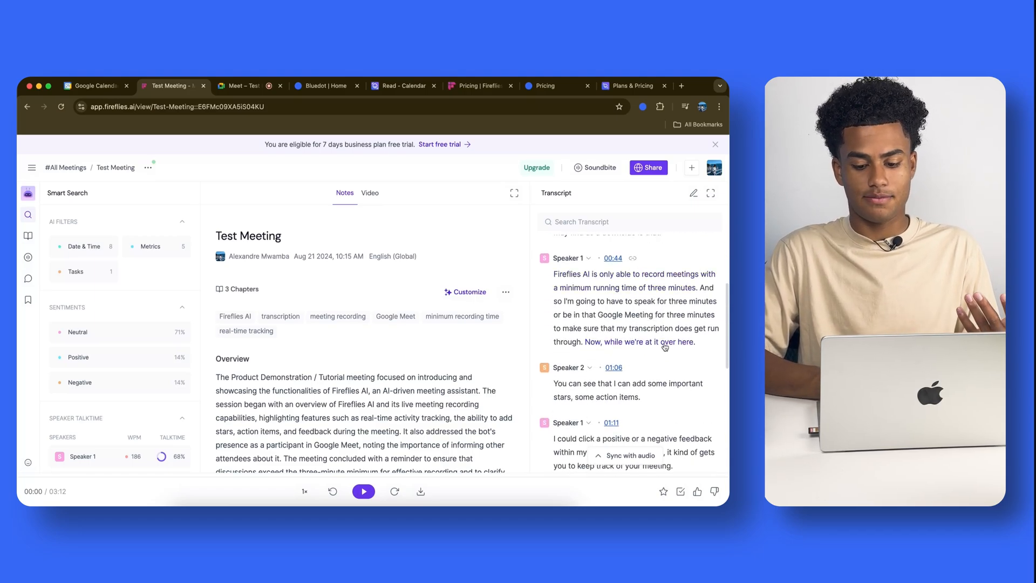
{"action": "scroll", "scroll_direction": "down", "scroll_amount": 3}
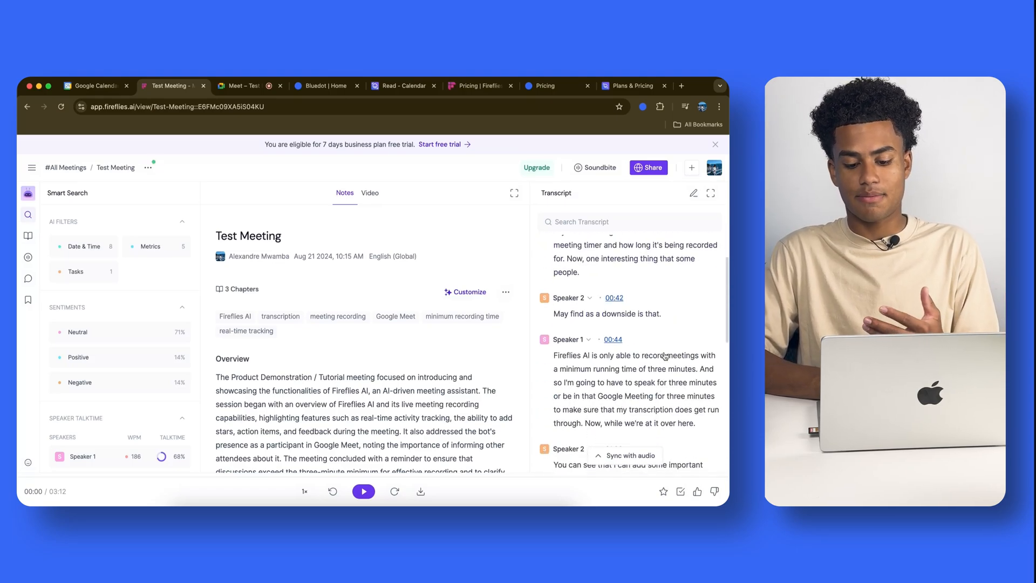
{"action": "scroll", "scroll_direction": "down", "scroll_amount": 3}
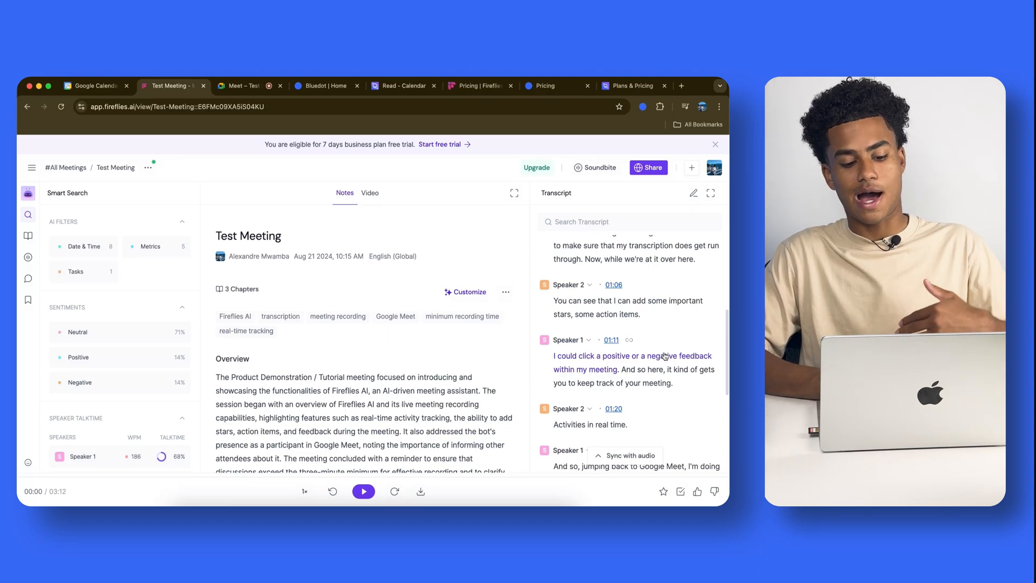
{"action": "scroll", "scroll_direction": "down", "scroll_amount": 3}
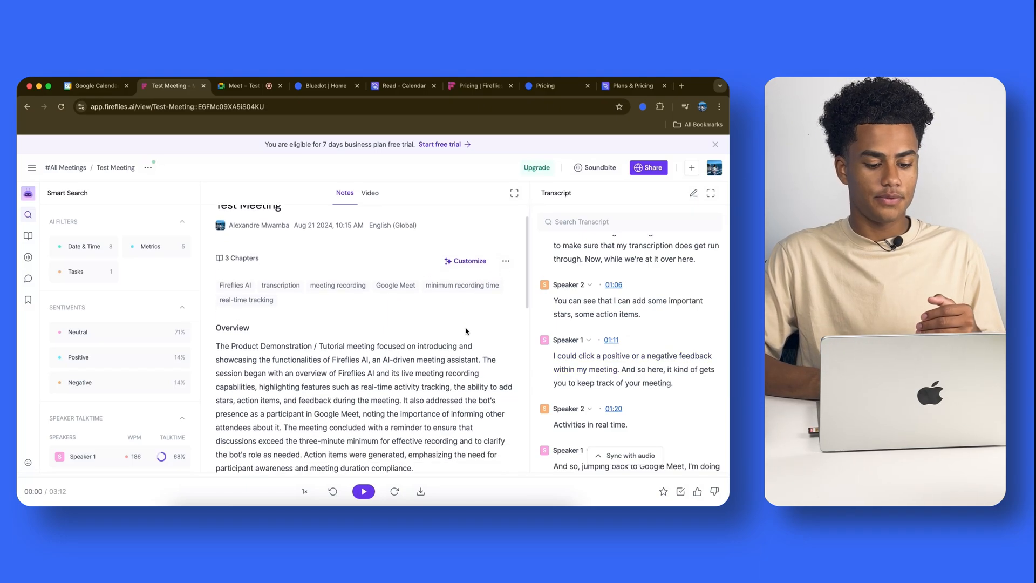
{"action": "scroll", "scroll_direction": "down", "scroll_amount": 3}
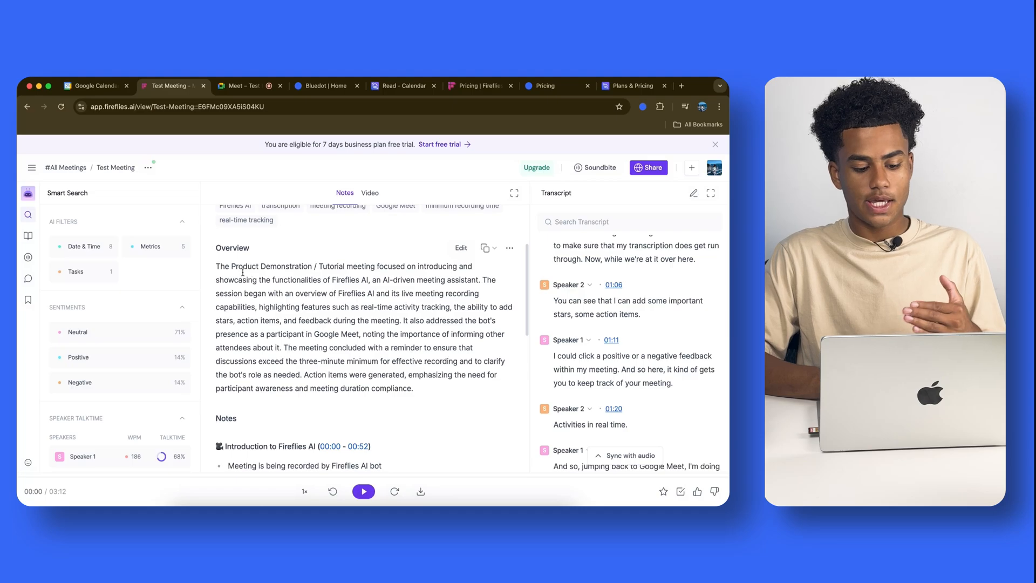
{"action": "scroll", "scroll_direction": "down", "scroll_amount": 3}
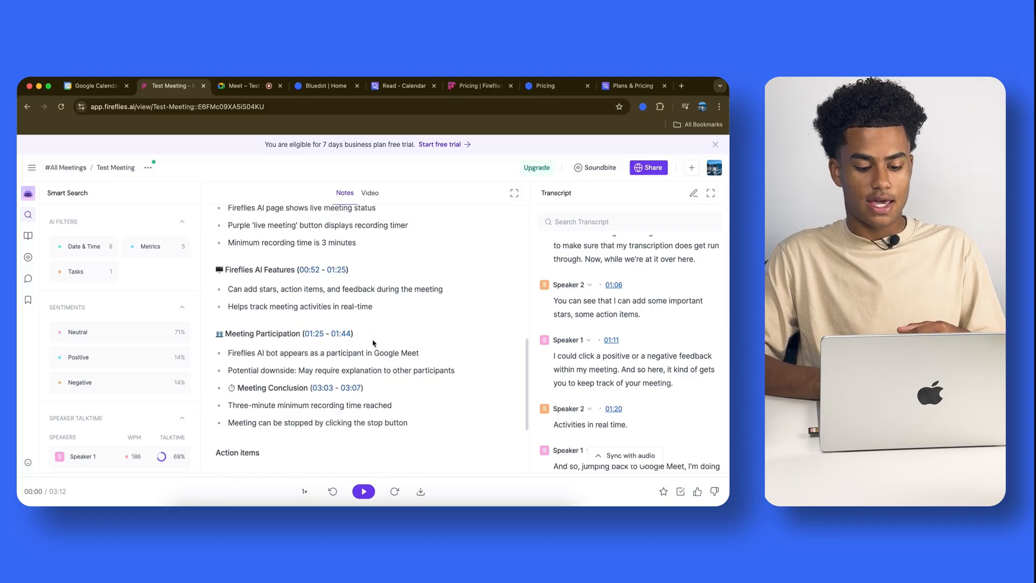
{"action": "scroll", "scroll_direction": "down", "scroll_amount": 3}
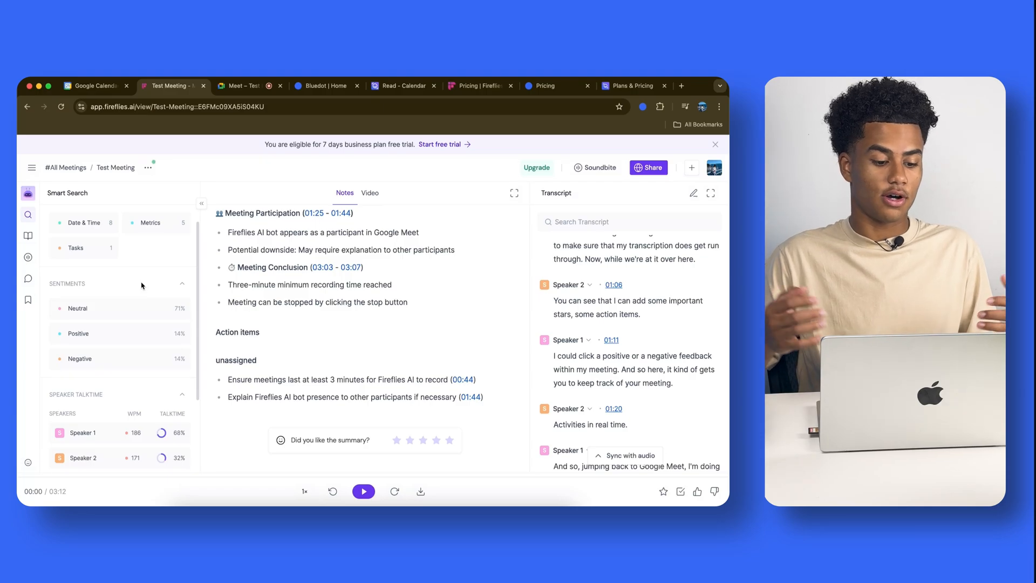
{"action": "scroll", "scroll_direction": "down", "scroll_amount": 3}
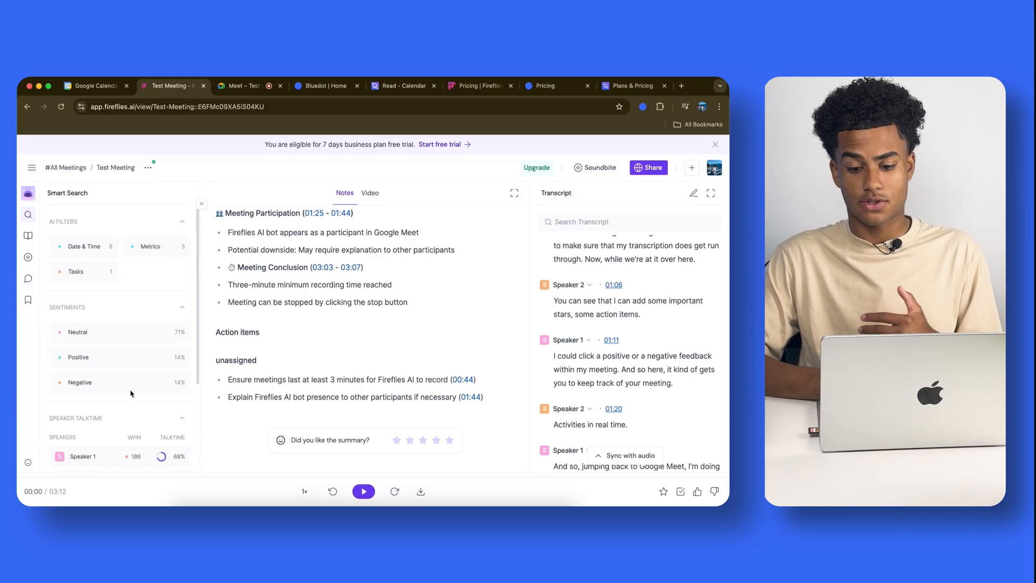
Browse the Fireflies integrations catalogue, then close Fireflies for the Bluedot Home tab.
{"action": "left_click", "coordinate": [62, 305]}
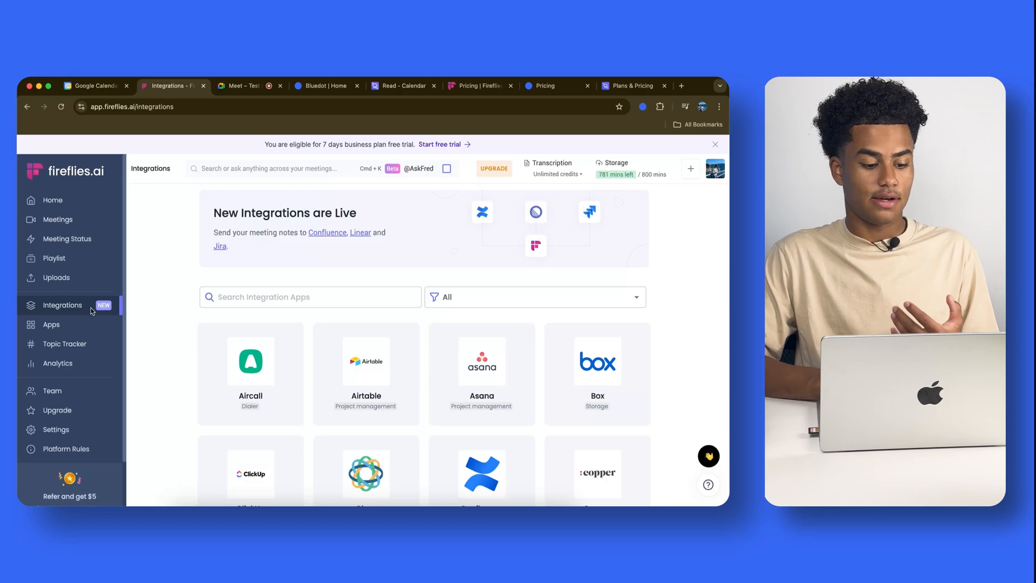
{"action": "scroll", "scroll_direction": "down", "scroll_amount": 3}
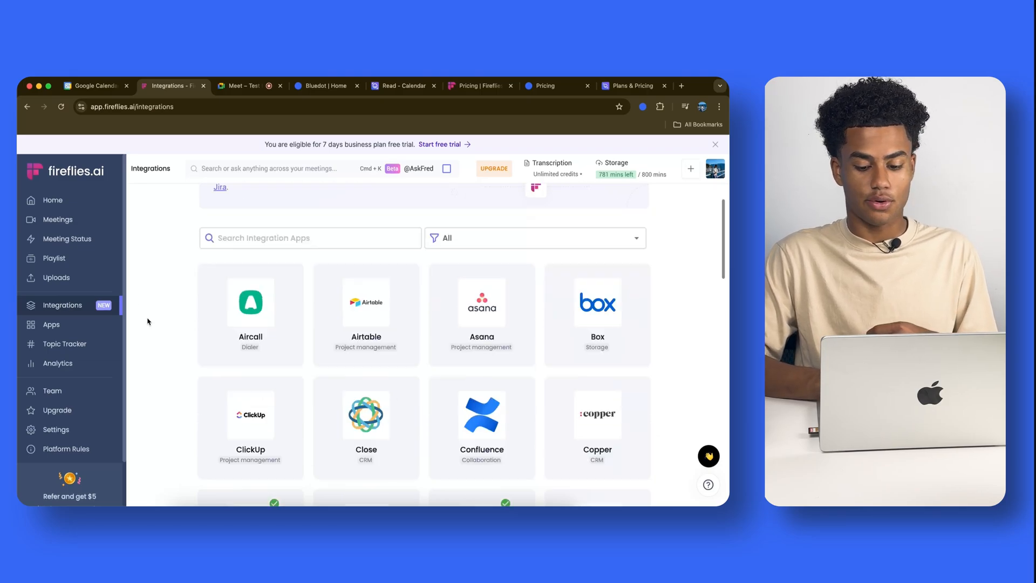
{"action": "scroll", "scroll_direction": "down", "scroll_amount": 3}
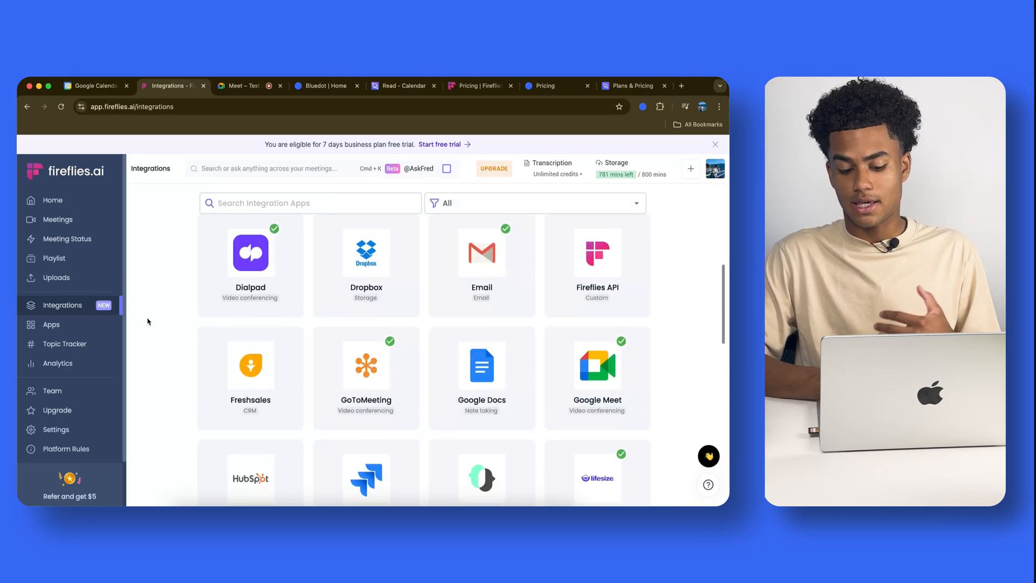
{"action": "scroll", "scroll_direction": "down", "scroll_amount": 3}
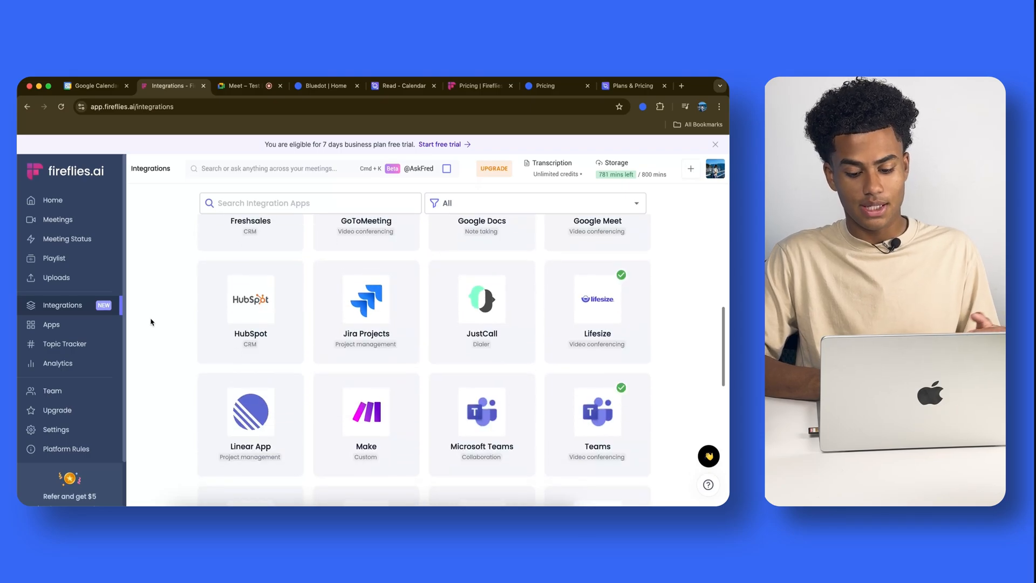
{"action": "scroll", "scroll_direction": "down", "scroll_amount": 3}
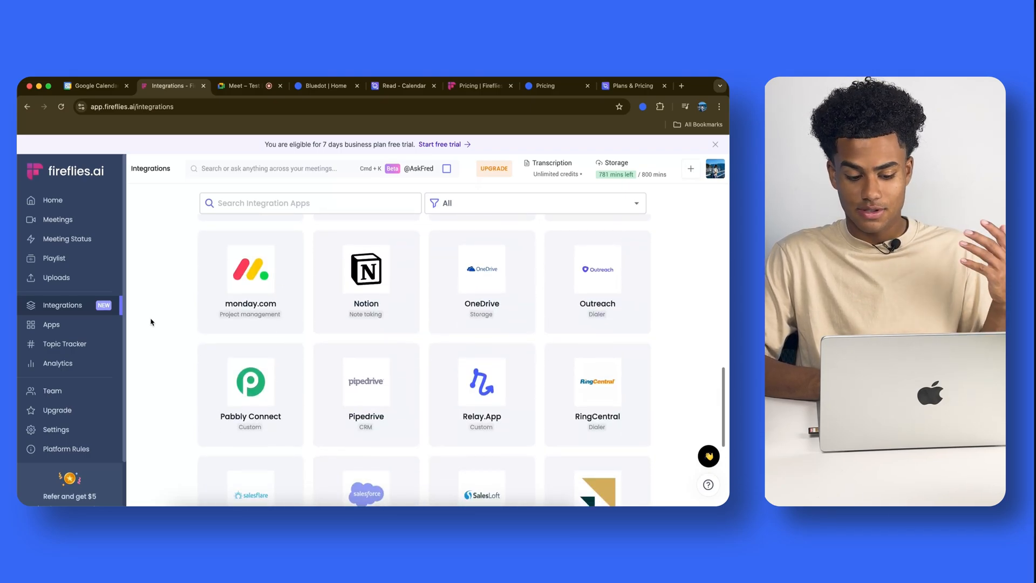
{"action": "scroll", "scroll_direction": "down", "scroll_amount": 3}
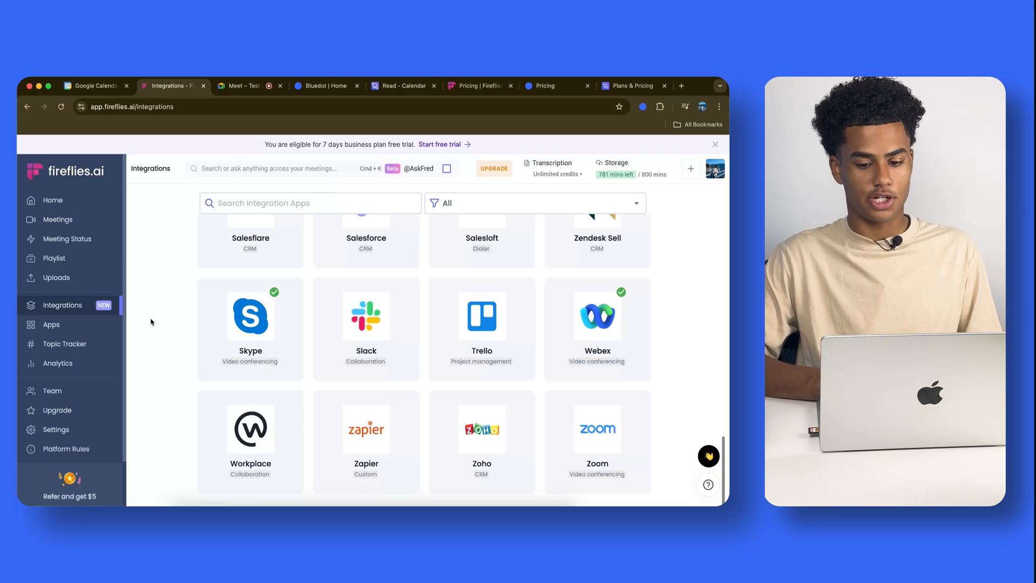
{"action": "left_click", "coordinate": [244, 86]}
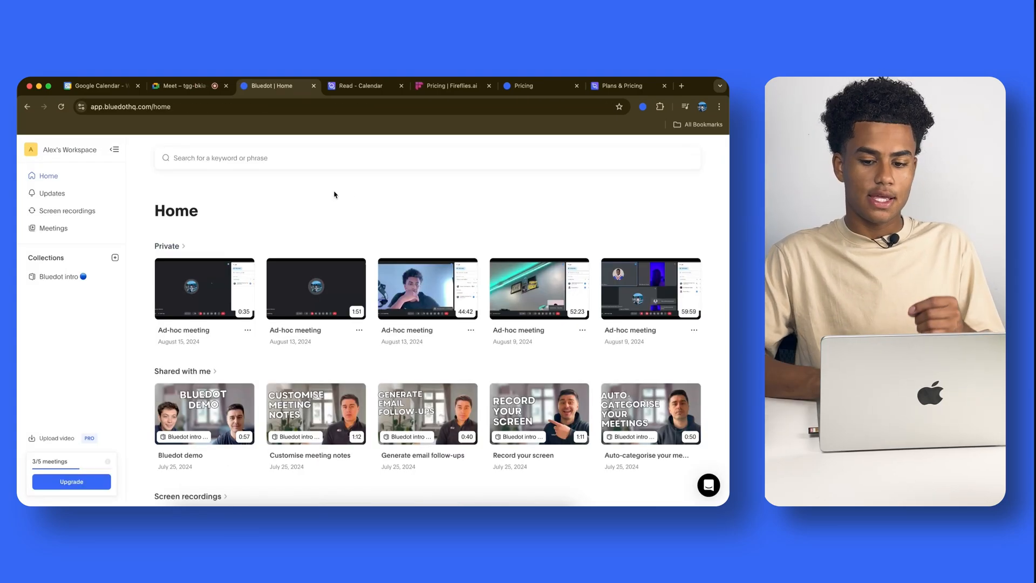
Switch to the new Google Meet call tab.
{"action": "left_click", "coordinate": [185, 85]}
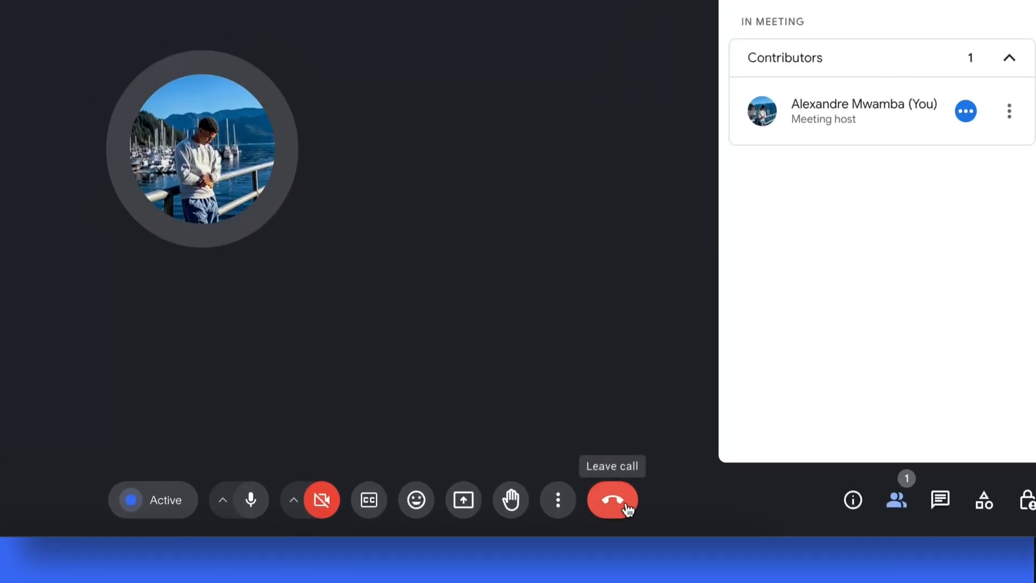
End the call, seek the Ad-hoc recording via transcript words, and show Comments.
{"action": "left_click", "coordinate": [612, 500]}
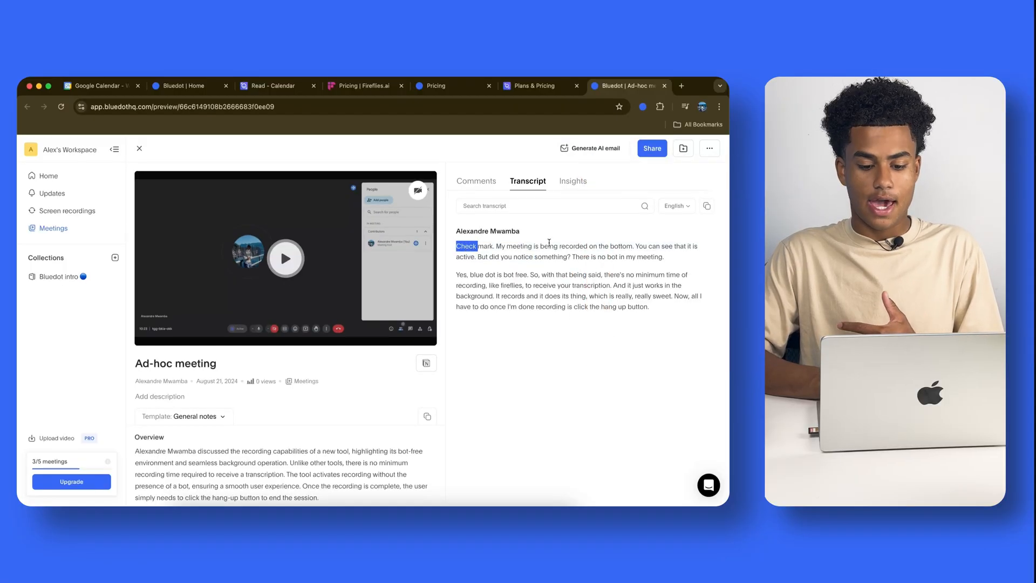
{"action": "left_click", "coordinate": [466, 246]}
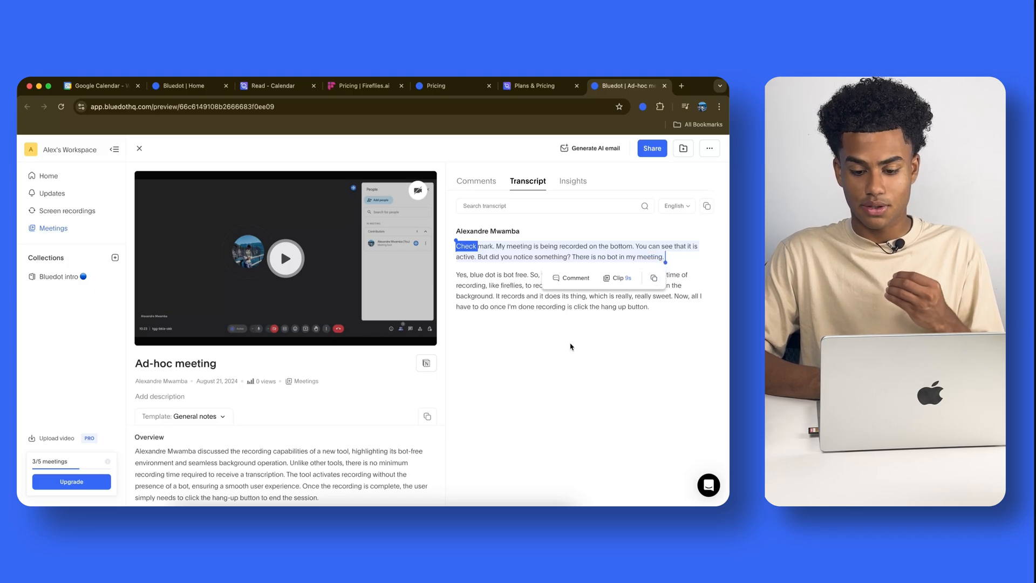
{"action": "left_click", "coordinate": [286, 259]}
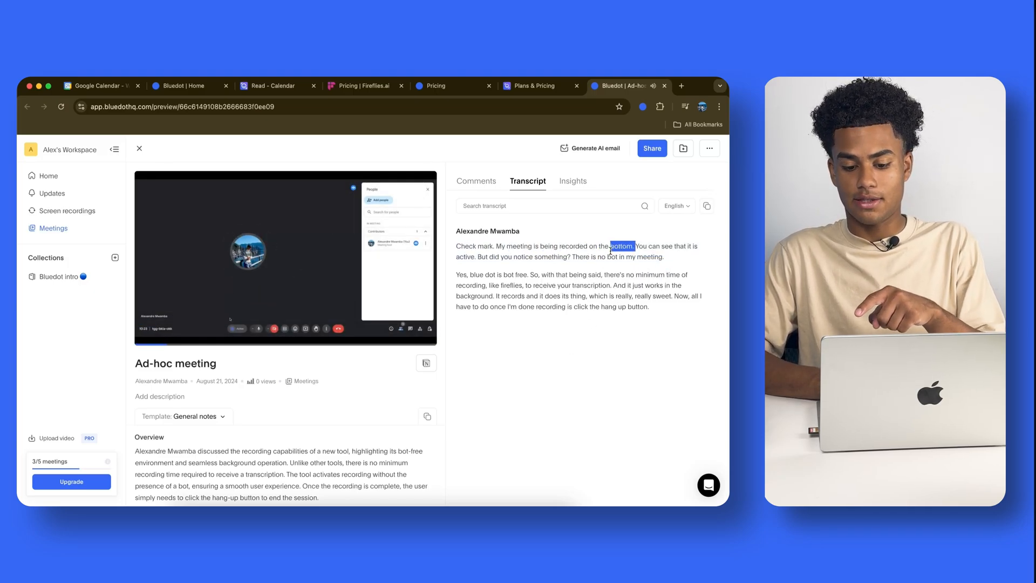
{"action": "left_click", "coordinate": [479, 256]}
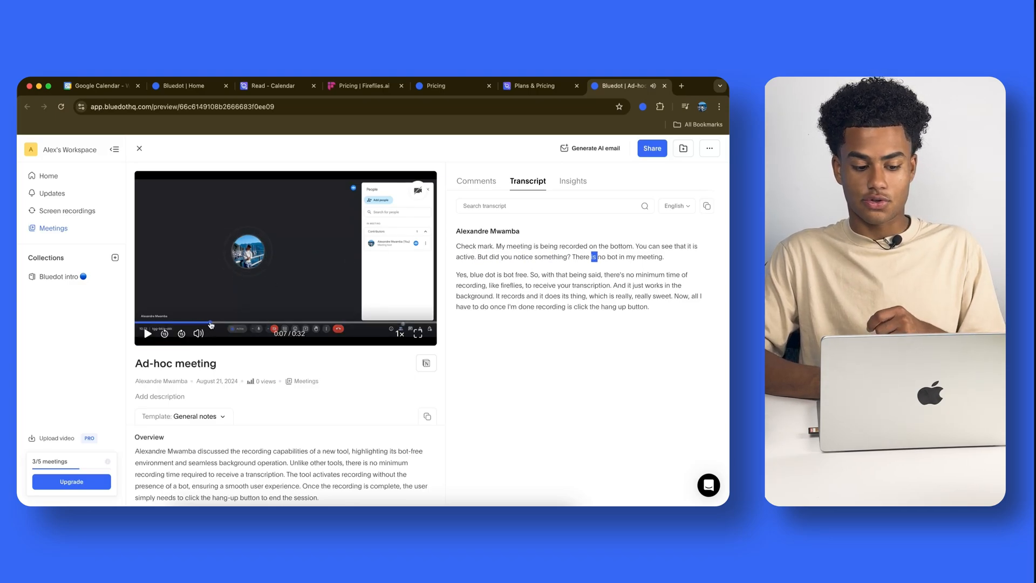
{"action": "left_click", "coordinate": [330, 324]}
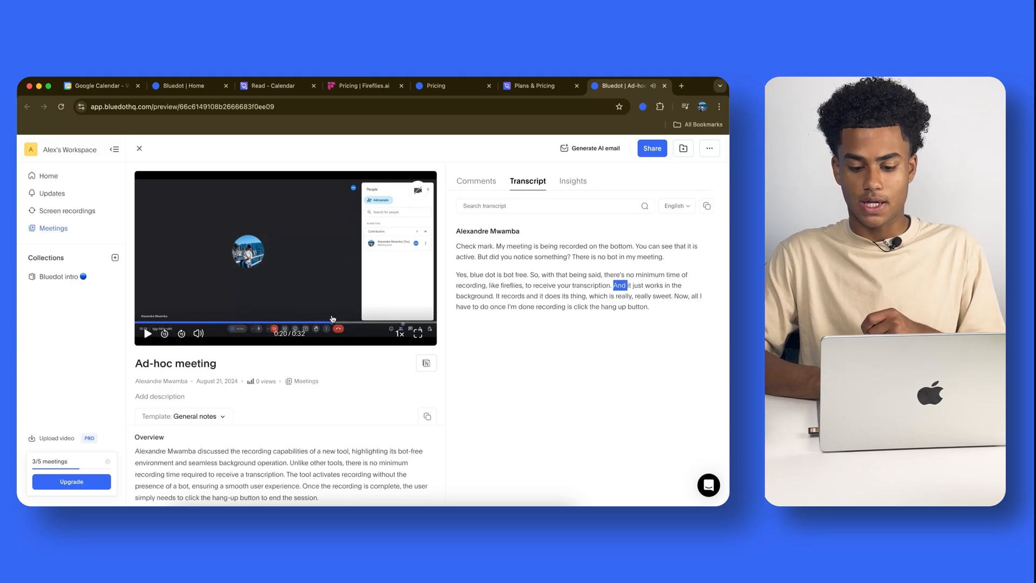
{"action": "left_click", "coordinate": [147, 333]}
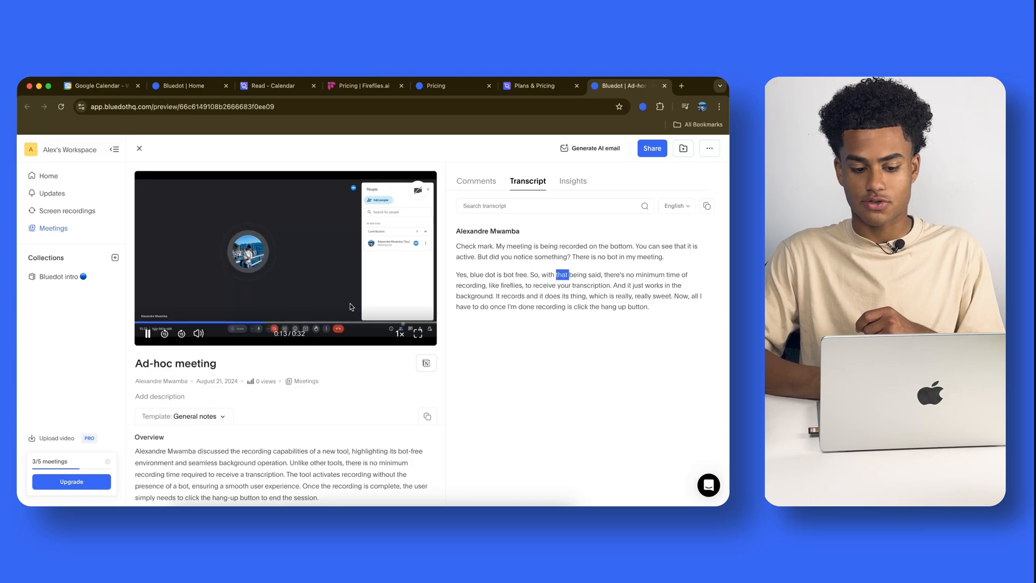
{"action": "scroll", "scroll_direction": "down", "scroll_amount": 3}
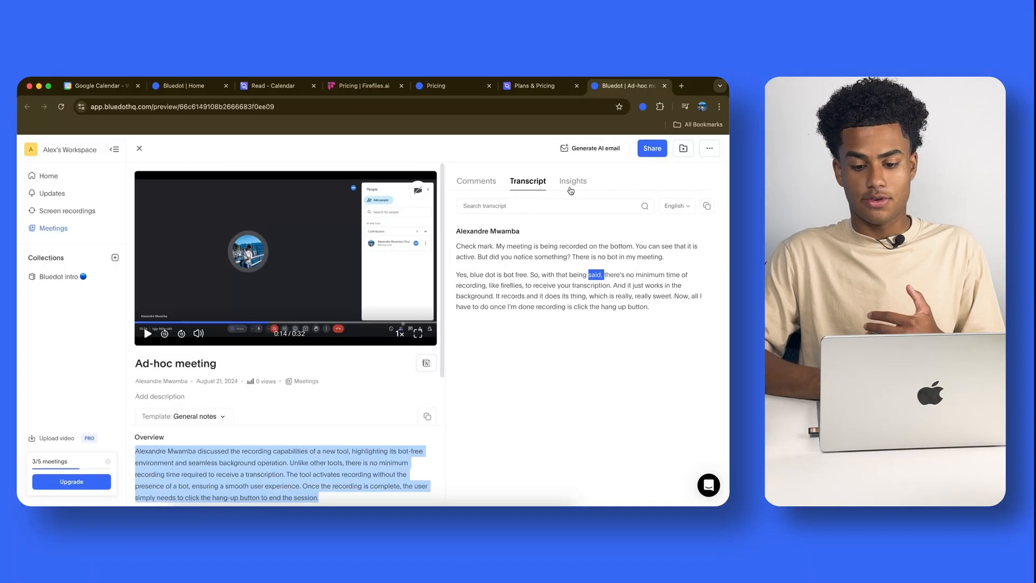
{"action": "left_click", "coordinate": [476, 182]}
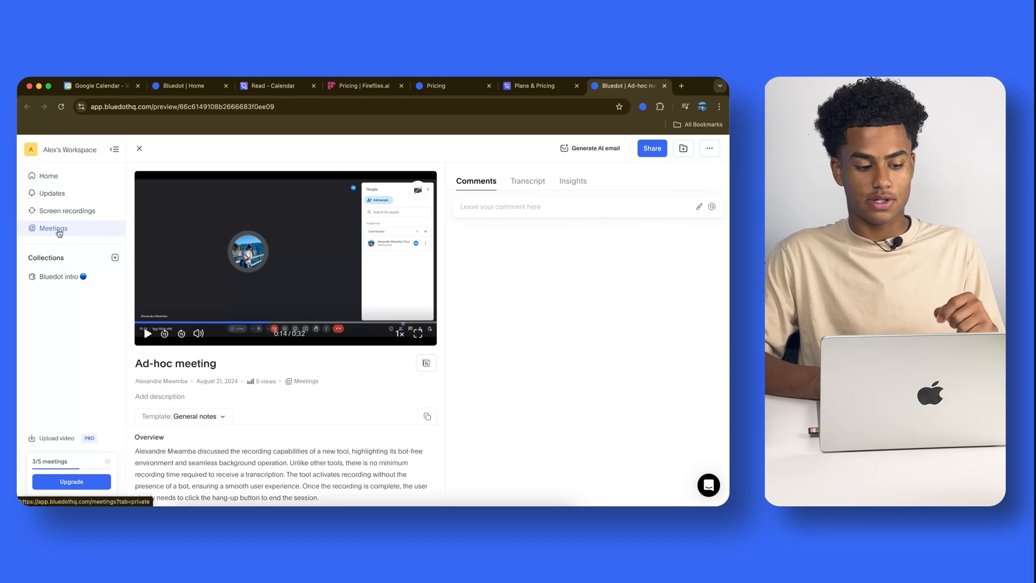
Open the August 9 Ad-hoc meeting, skim its notes, and view Insights talk ratios.
{"action": "left_click", "coordinate": [52, 228]}
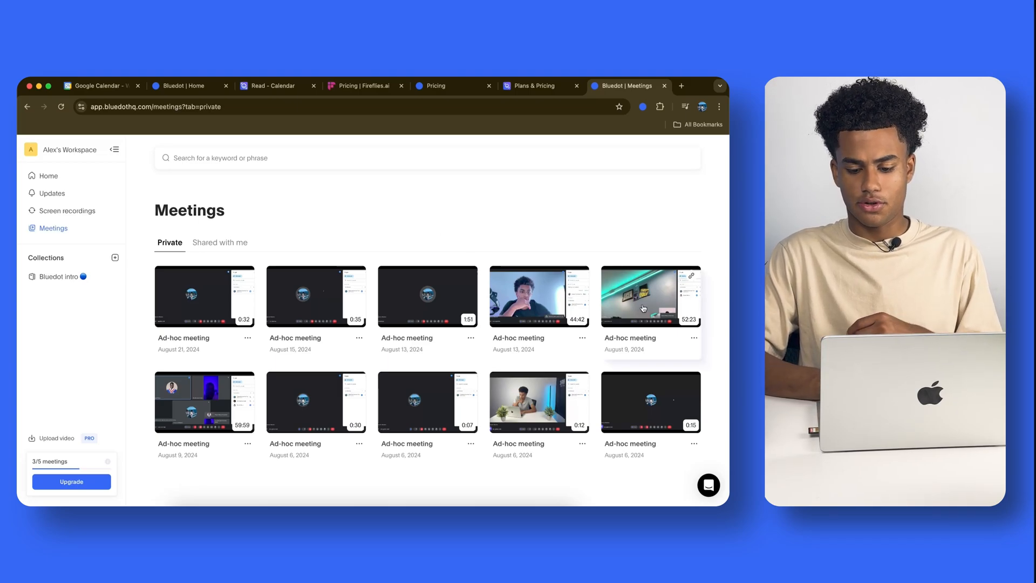
{"action": "left_click", "coordinate": [650, 295]}
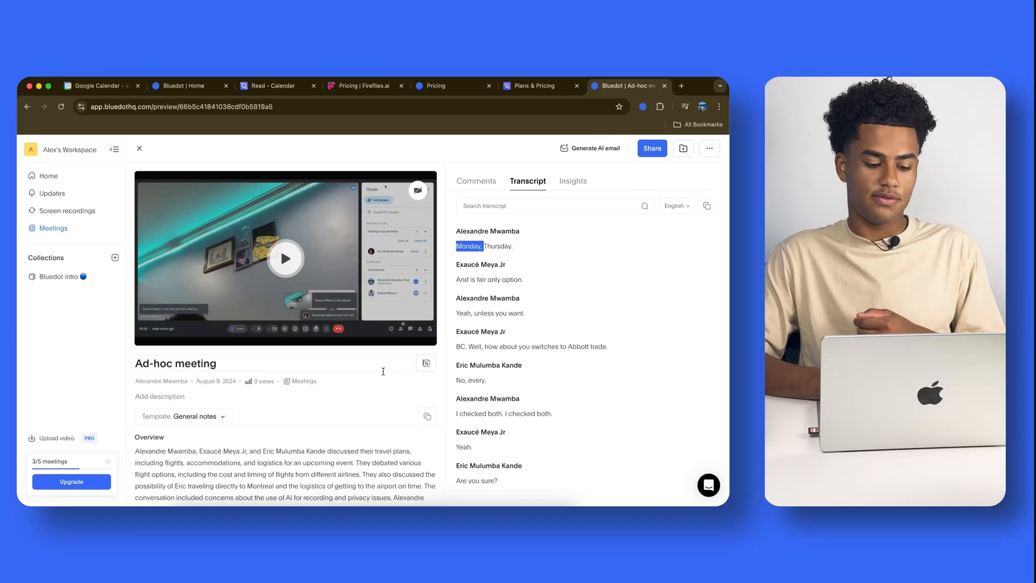
{"action": "scroll", "scroll_direction": "down", "scroll_amount": 3}
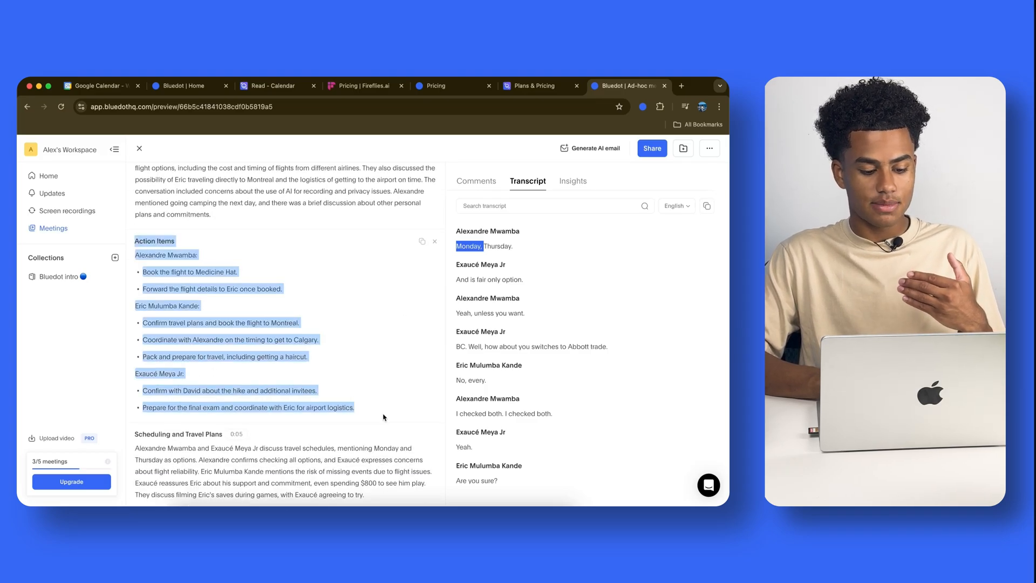
{"action": "scroll", "scroll_direction": "down", "scroll_amount": 3}
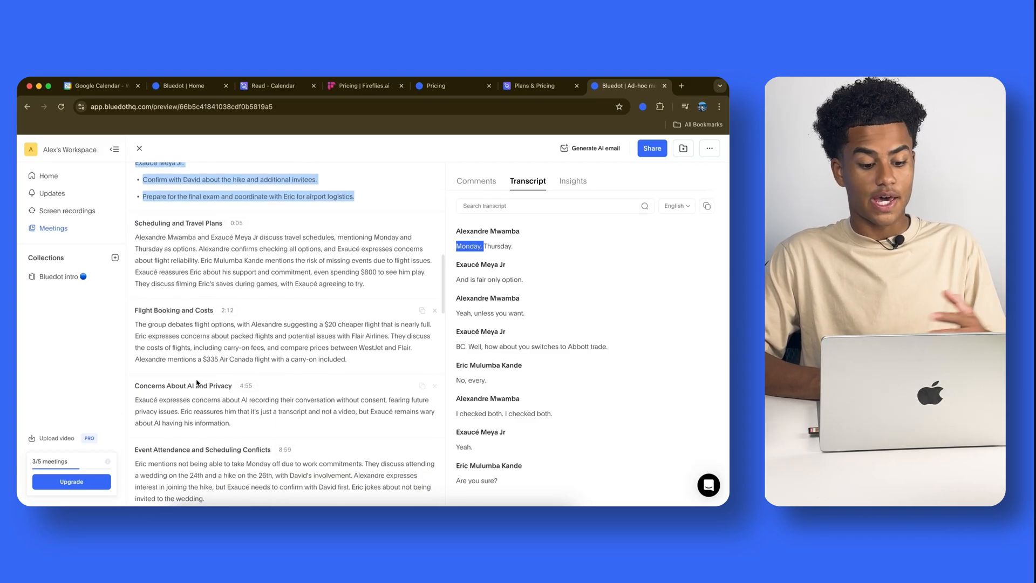
{"action": "left_click", "coordinate": [572, 180]}
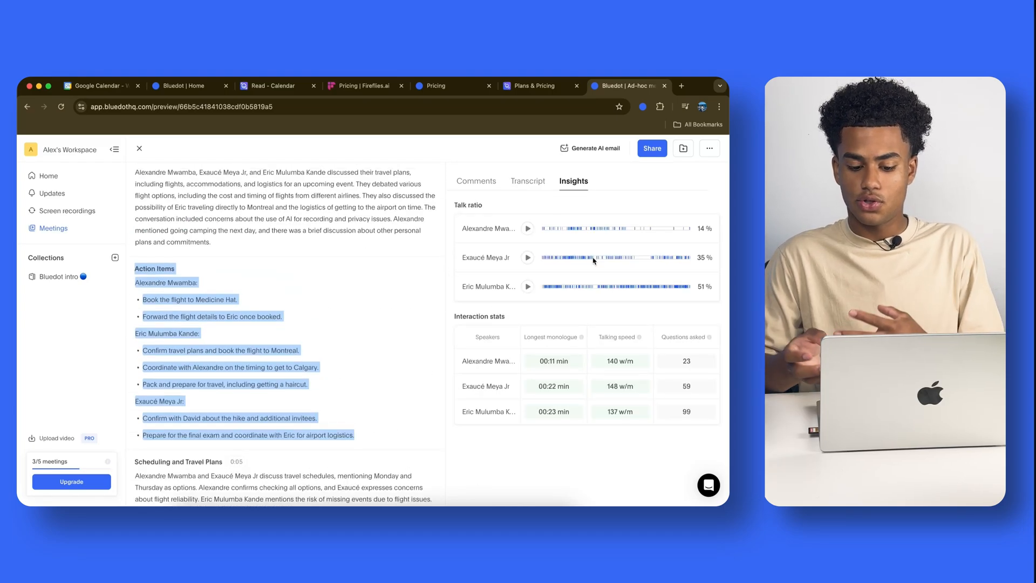
{"action": "mouse_move", "coordinate": [602, 385]}
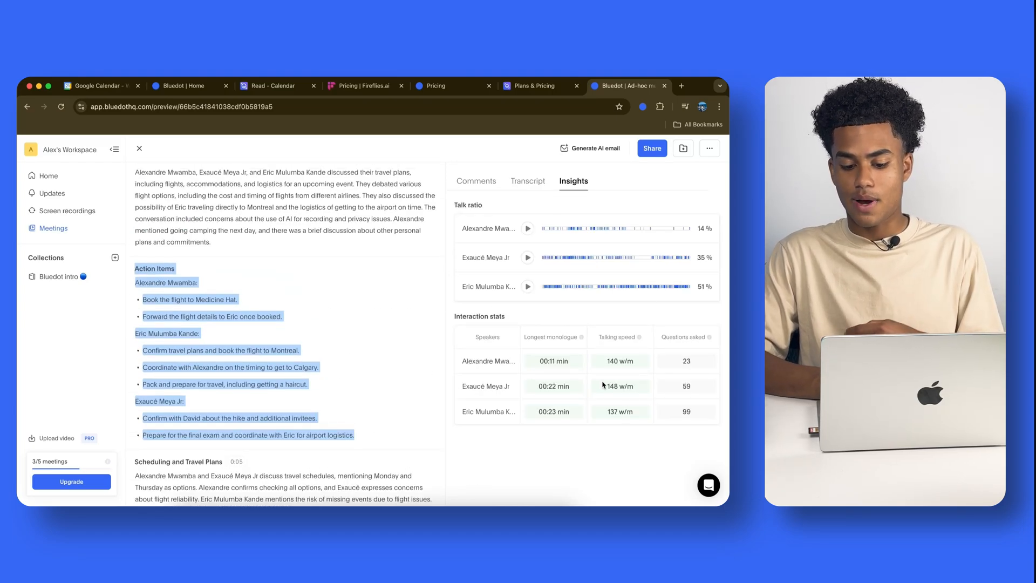
{"action": "mouse_move", "coordinate": [639, 337]}
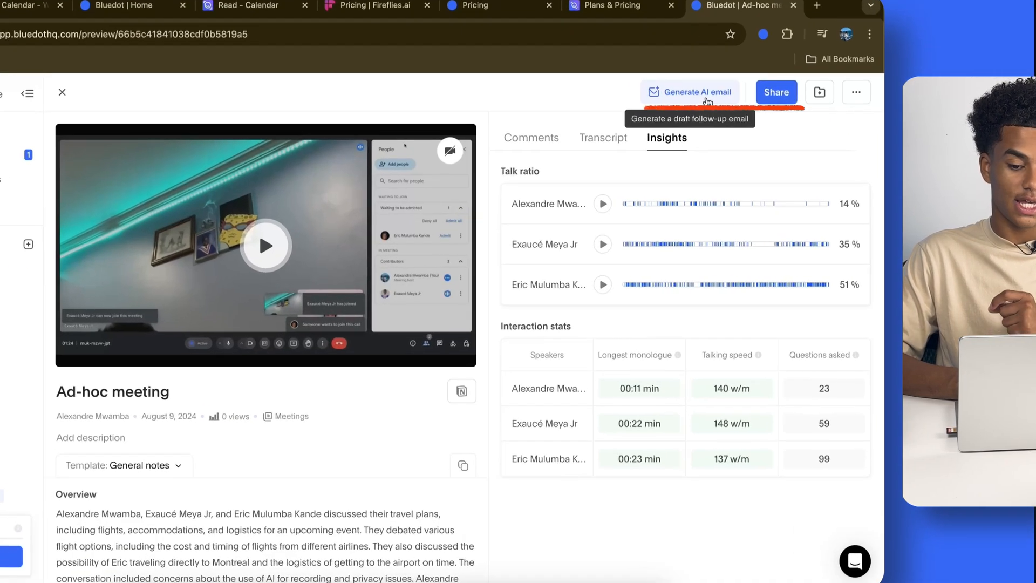
{"action": "left_click", "coordinate": [690, 92]}
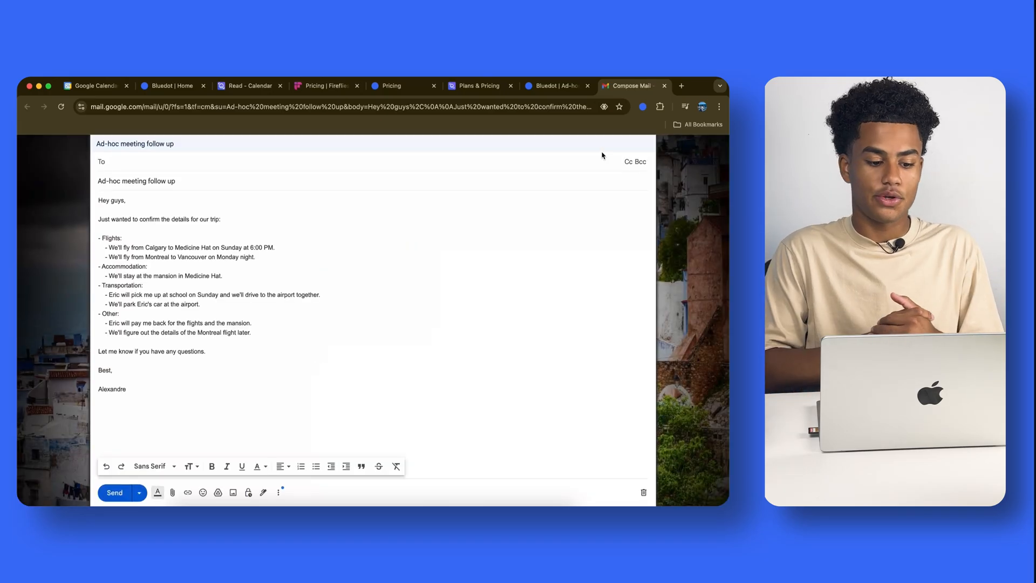
{"action": "left_click", "coordinate": [109, 162]}
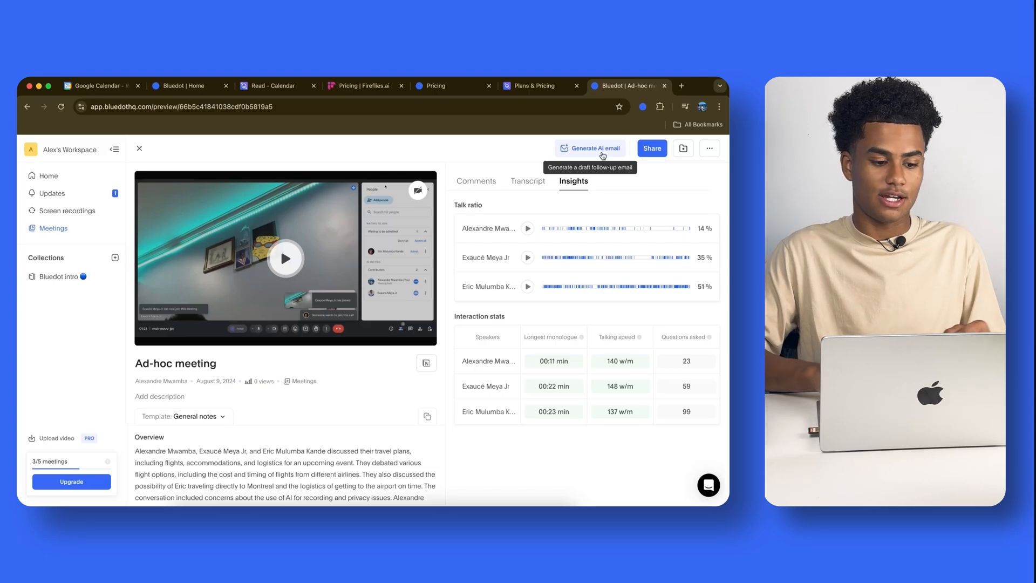
Tour Bluedot's Updates activity, Screen recordings and Meetings pages, returning to Home.
{"action": "left_click", "coordinate": [48, 176]}
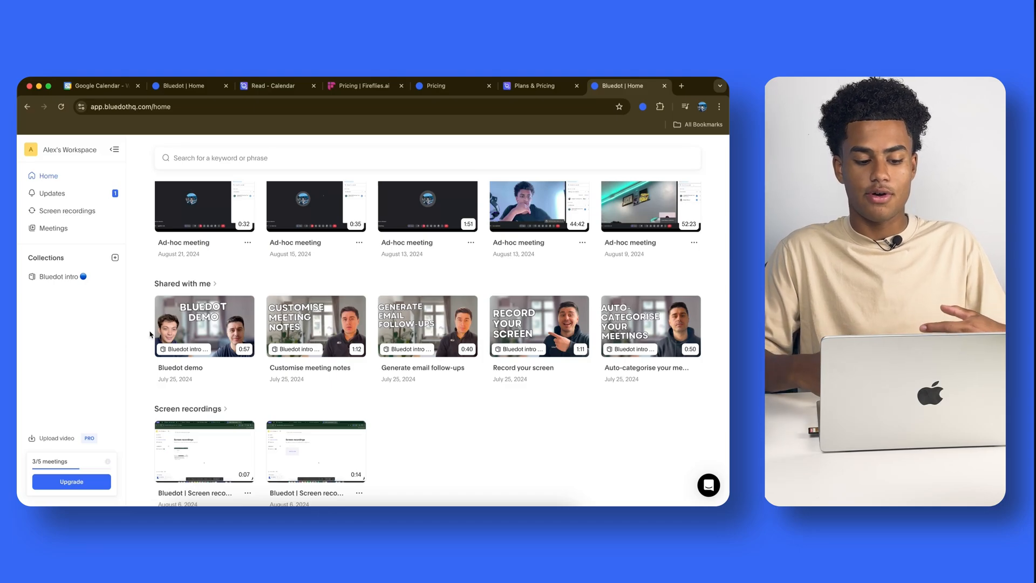
{"action": "mouse_move", "coordinate": [537, 341]}
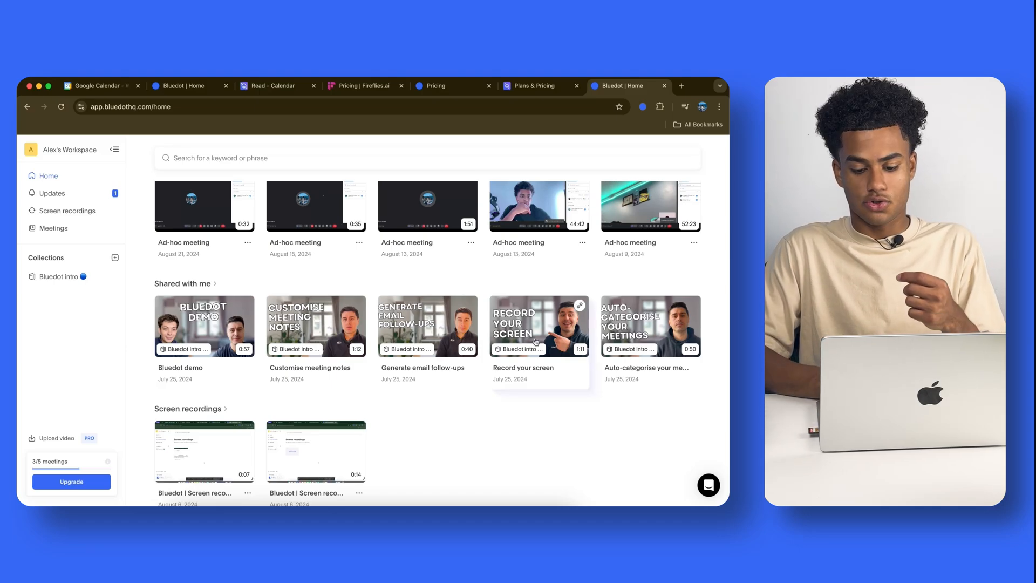
{"action": "mouse_move", "coordinate": [441, 330]}
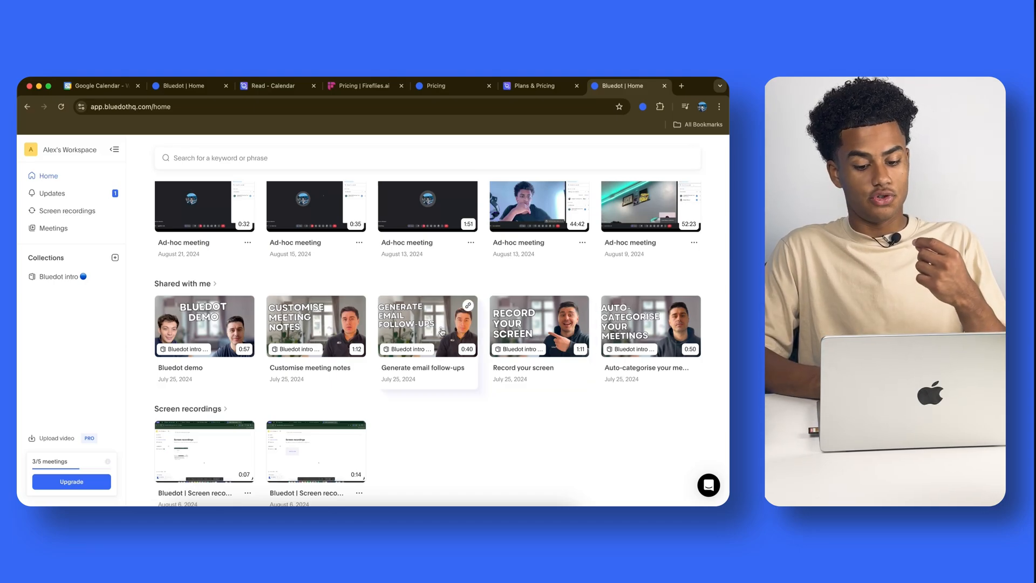
{"action": "mouse_move", "coordinate": [205, 326]}
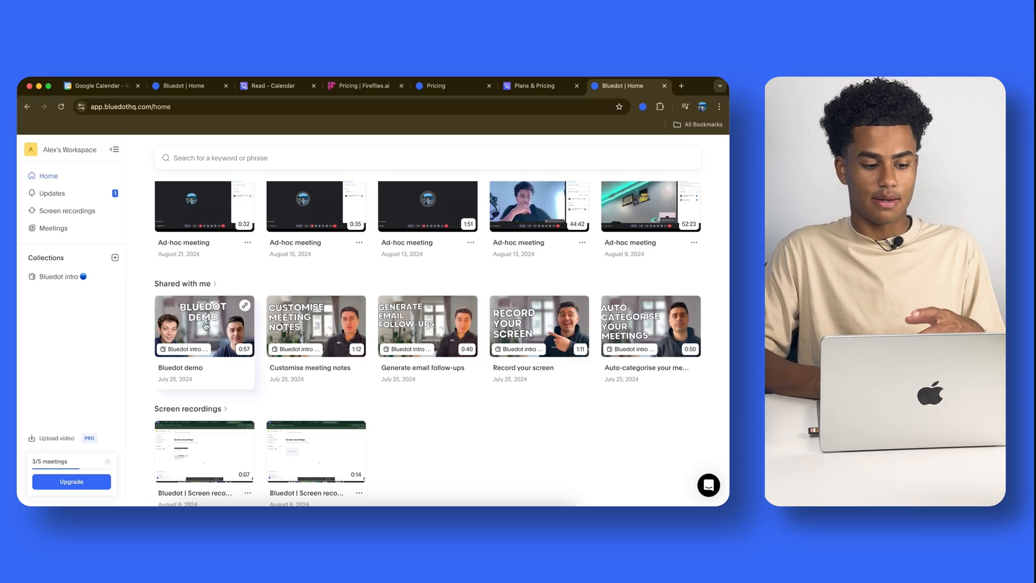
{"action": "left_click", "coordinate": [52, 194]}
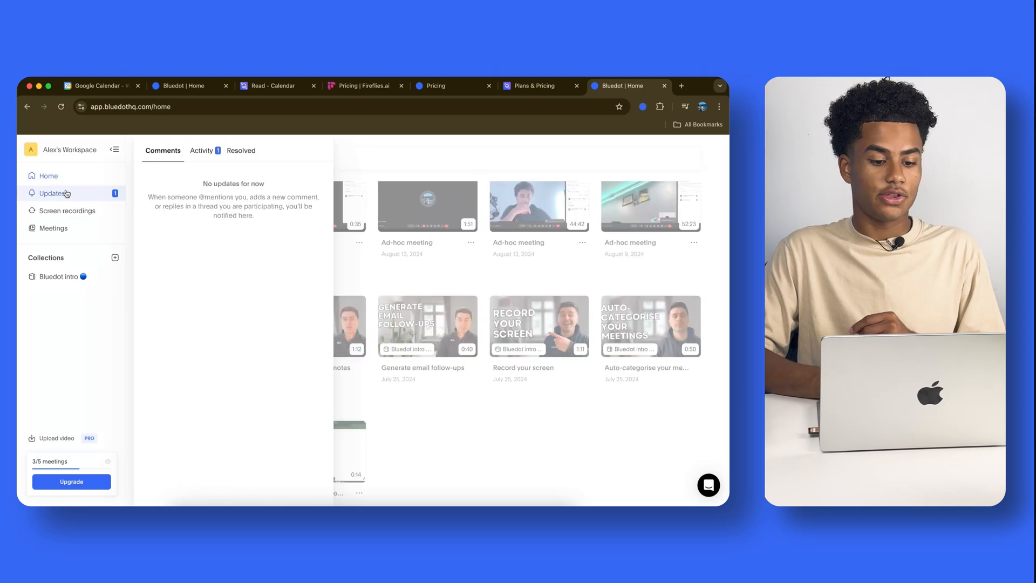
{"action": "left_click", "coordinate": [201, 150]}
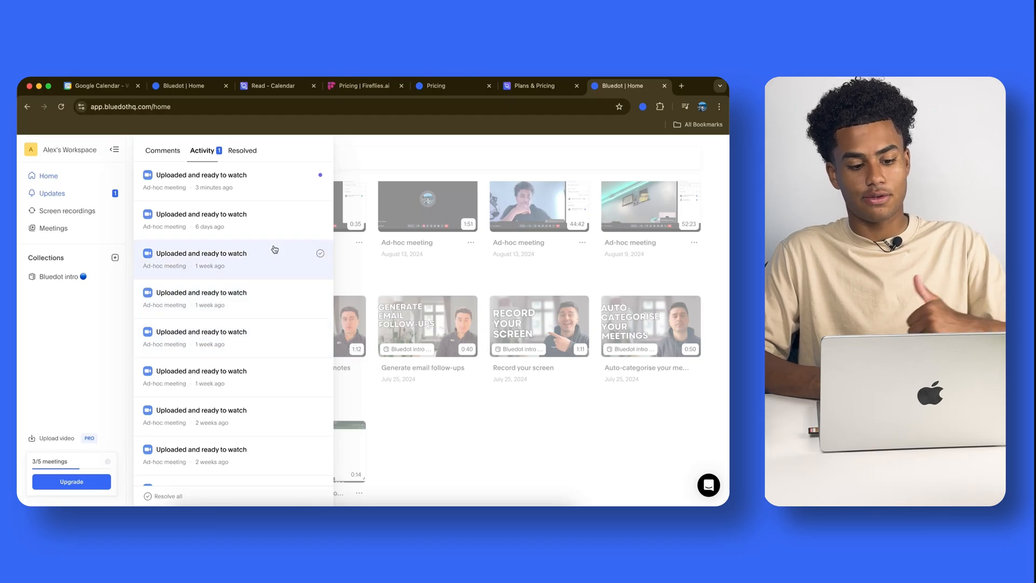
{"action": "left_click", "coordinate": [68, 211]}
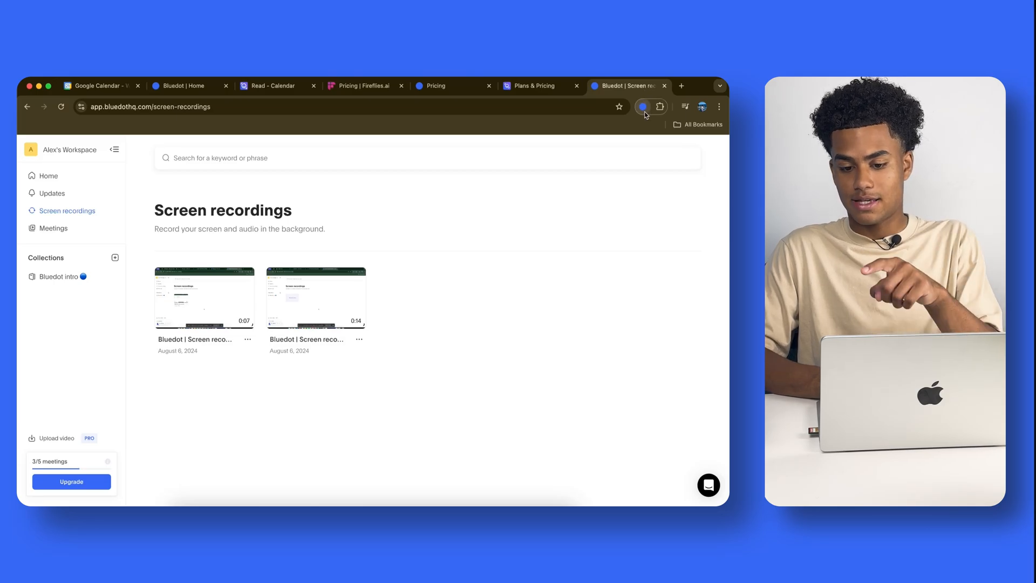
{"action": "left_click", "coordinate": [643, 106]}
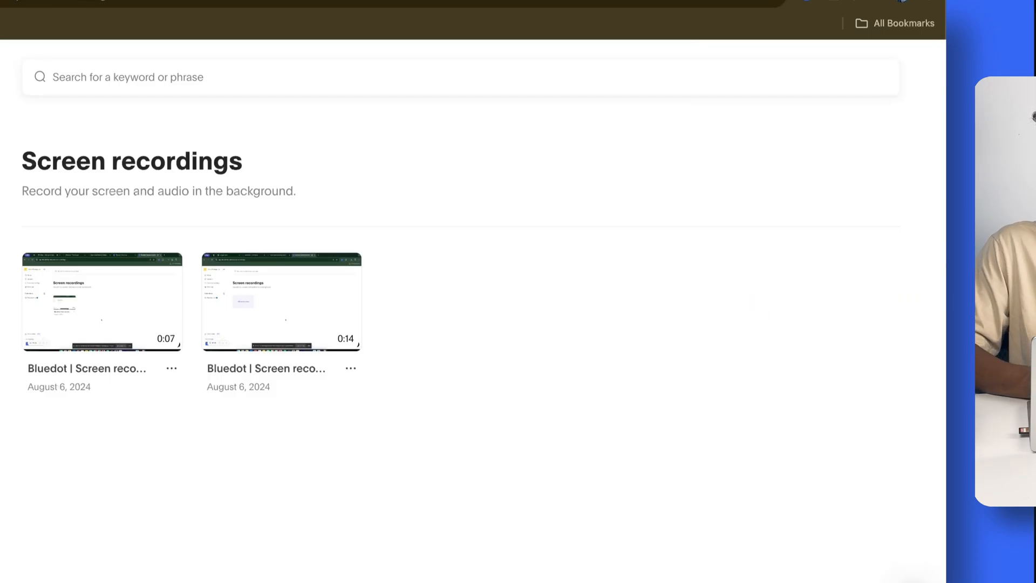
{"action": "left_click", "coordinate": [53, 228]}
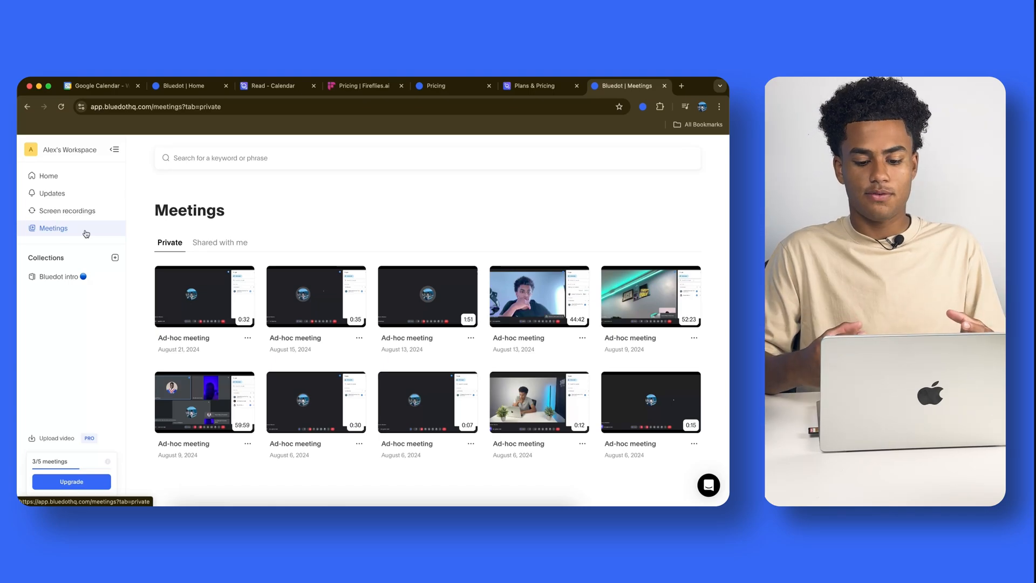
{"action": "left_click", "coordinate": [48, 175]}
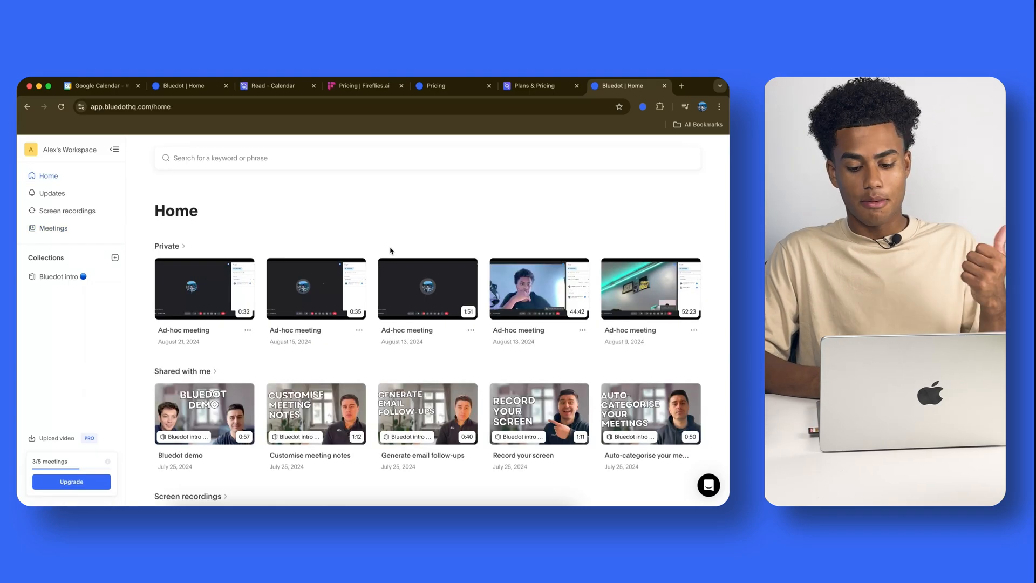
{"action": "left_click", "coordinate": [265, 85]}
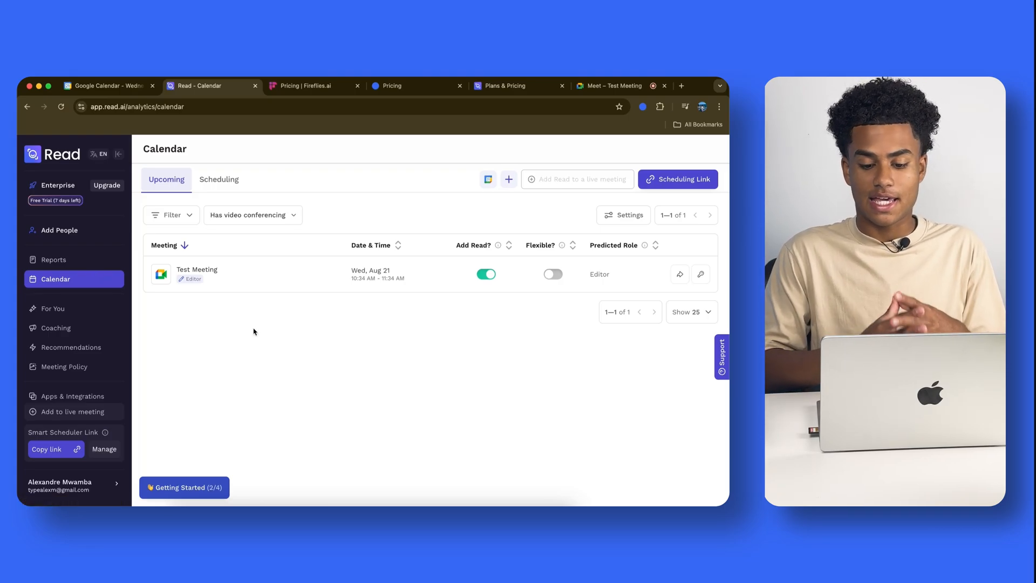
{"action": "mouse_move", "coordinate": [351, 285]}
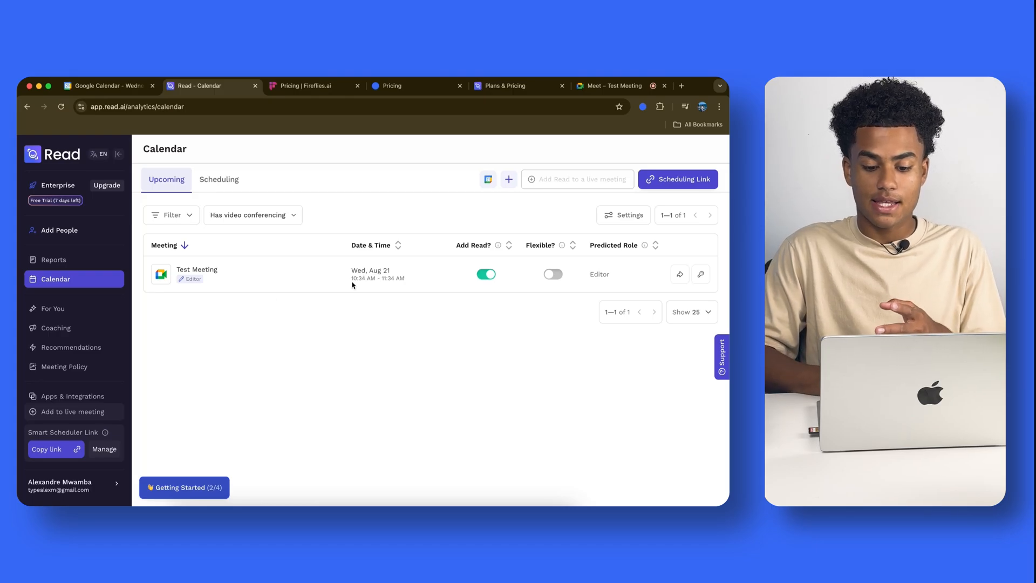
Switch to the ongoing Google Meet Test Meeting call.
{"action": "left_click", "coordinate": [612, 86]}
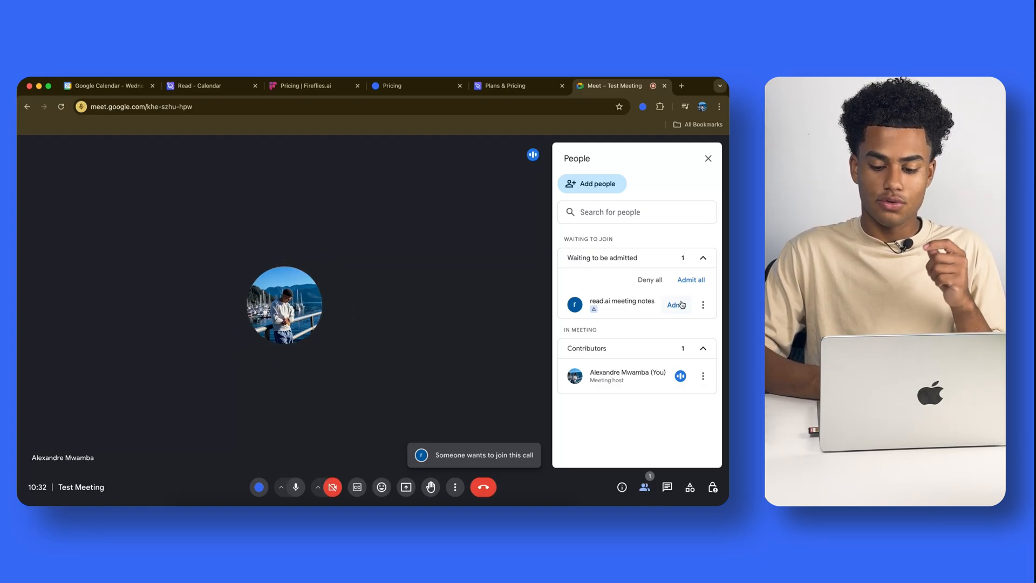
Admit the read.ai meeting notes bot into the Test Meeting, then leave the call.
{"action": "left_click", "coordinate": [677, 305]}
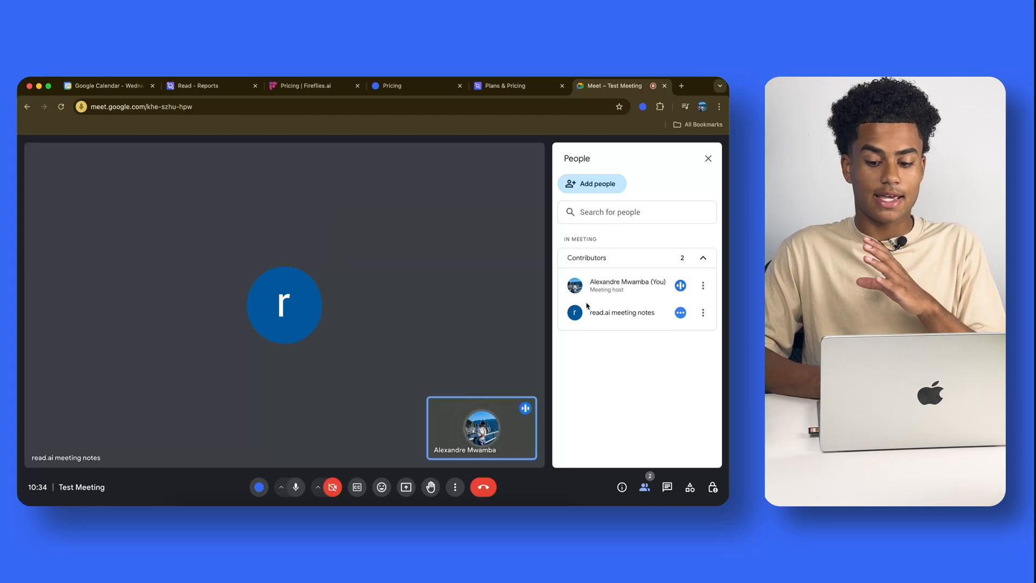
{"action": "left_click", "coordinate": [703, 312]}
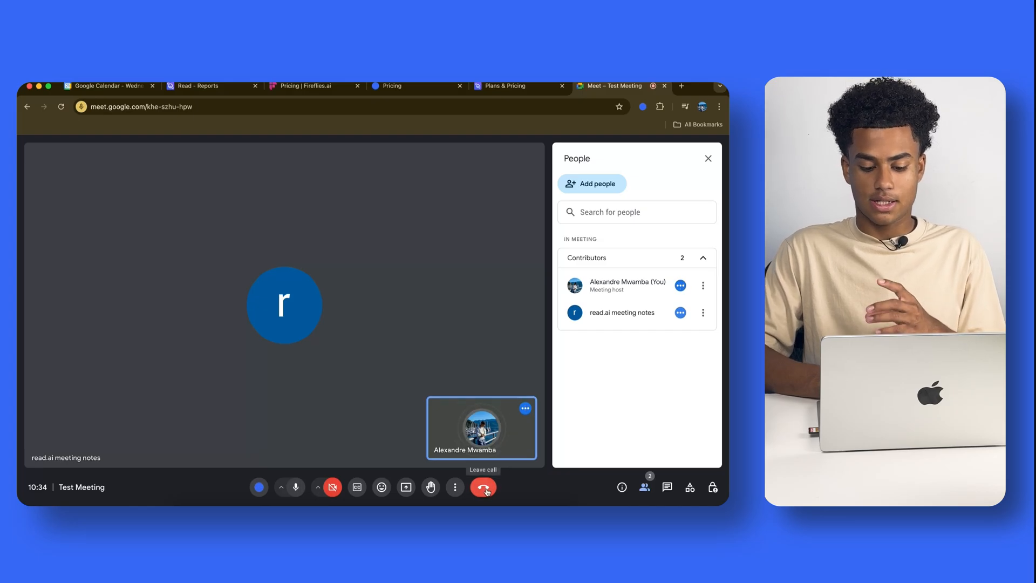
{"action": "left_click", "coordinate": [483, 487]}
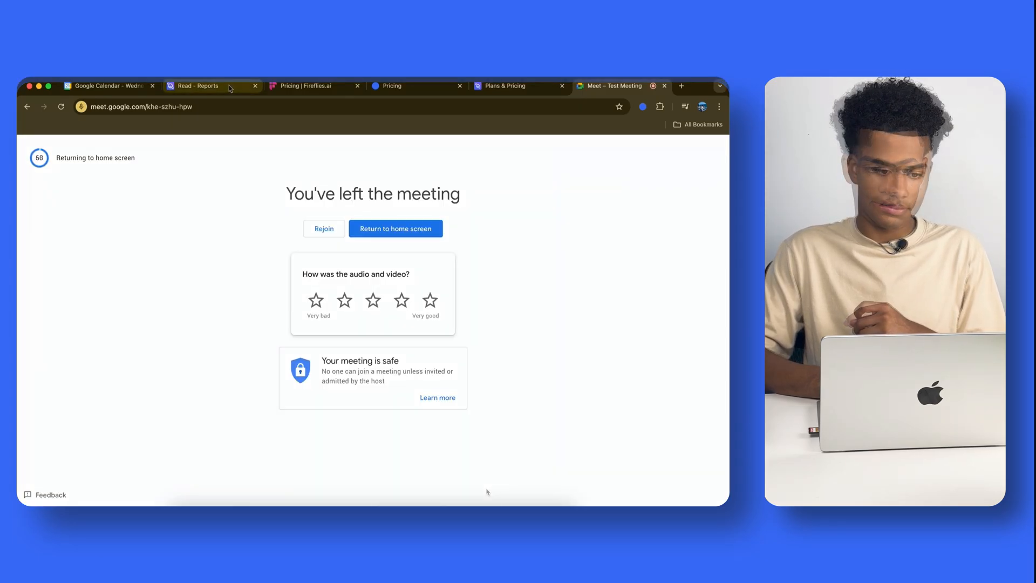
Open Read.ai's Test Meeting report and play its recording, skipping ahead.
{"action": "left_click", "coordinate": [198, 86]}
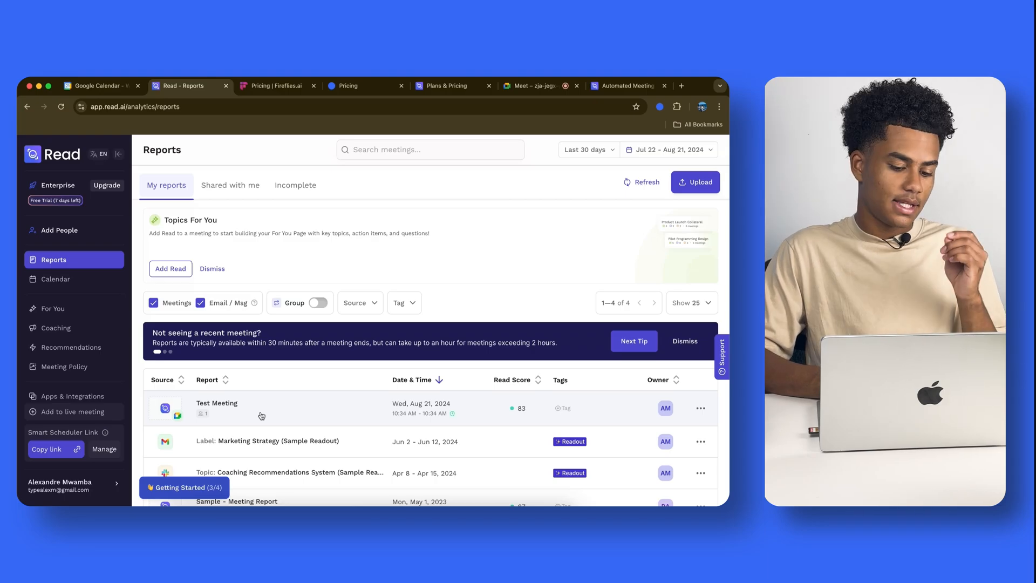
{"action": "left_click", "coordinate": [216, 404]}
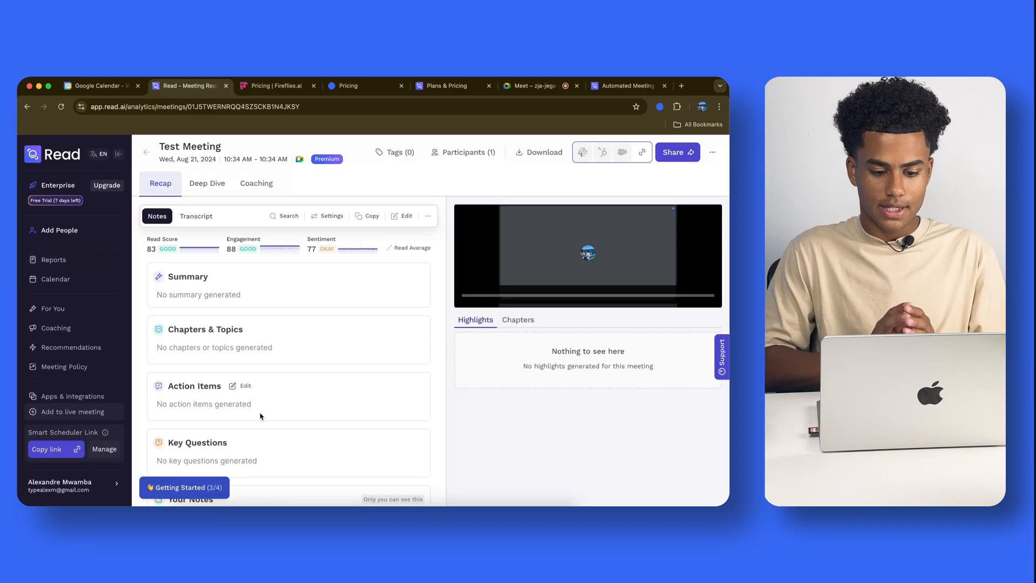
{"action": "mouse_move", "coordinate": [309, 367]}
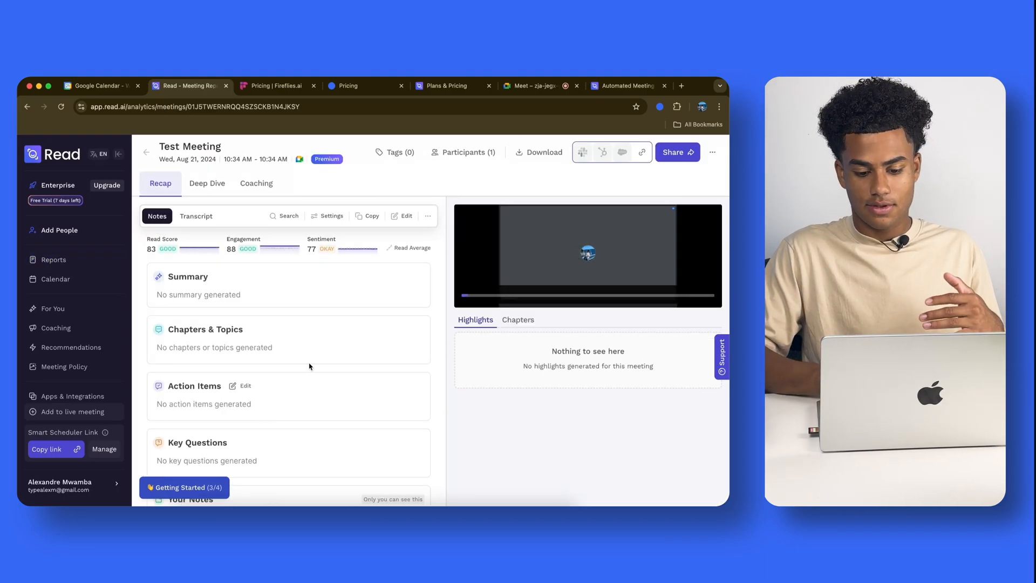
{"action": "left_click", "coordinate": [587, 256]}
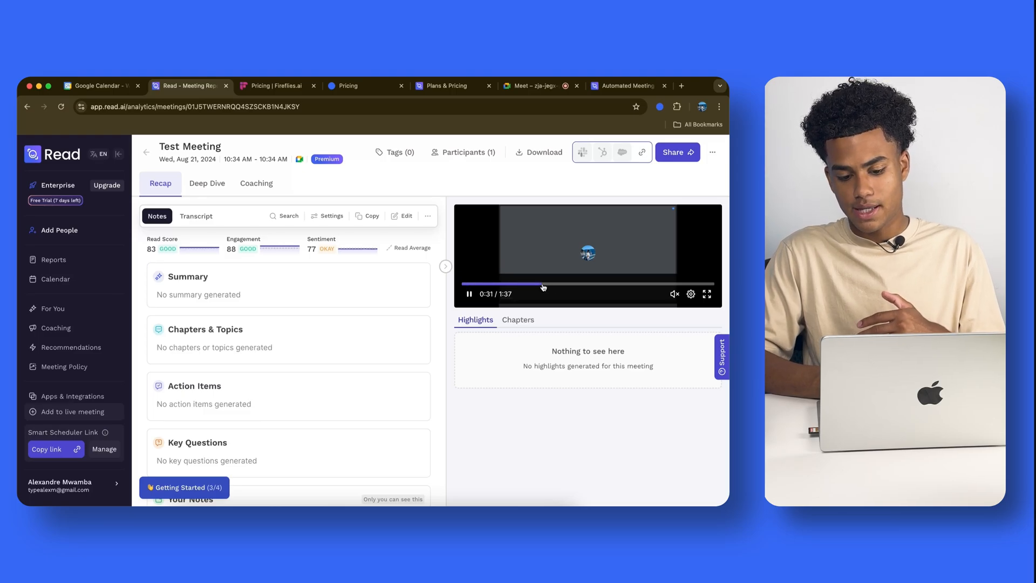
{"action": "left_click", "coordinate": [691, 294]}
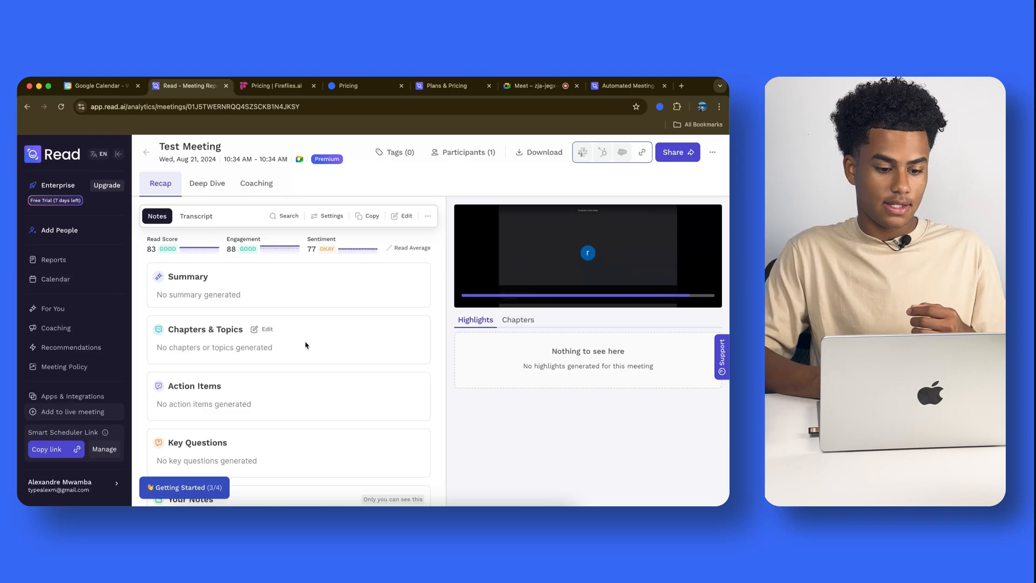
Scroll the recap down to the transcript and select the word 'read.ai'.
{"action": "scroll", "scroll_direction": "down", "scroll_amount": 3}
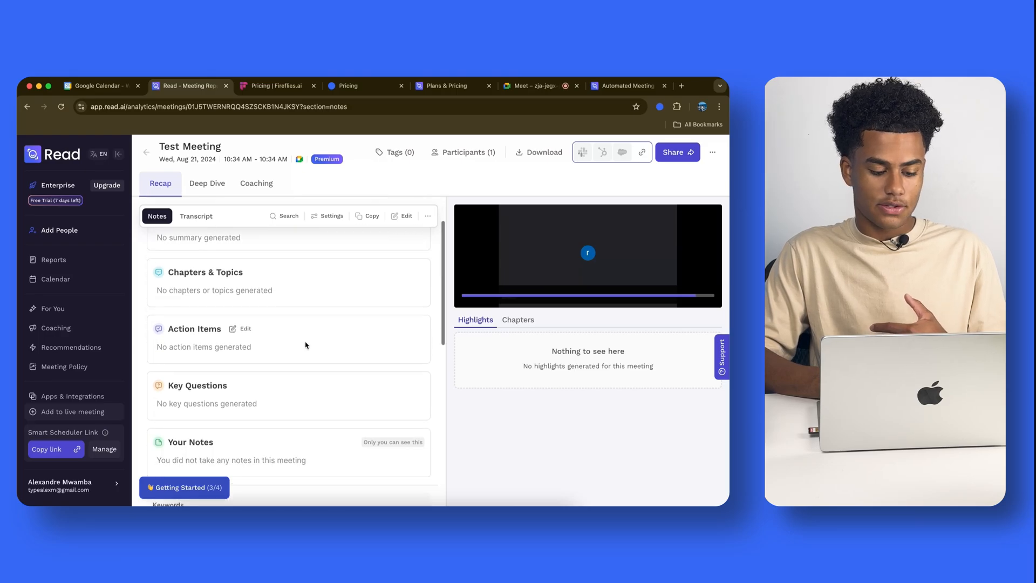
{"action": "scroll", "scroll_direction": "up", "scroll_amount": 3}
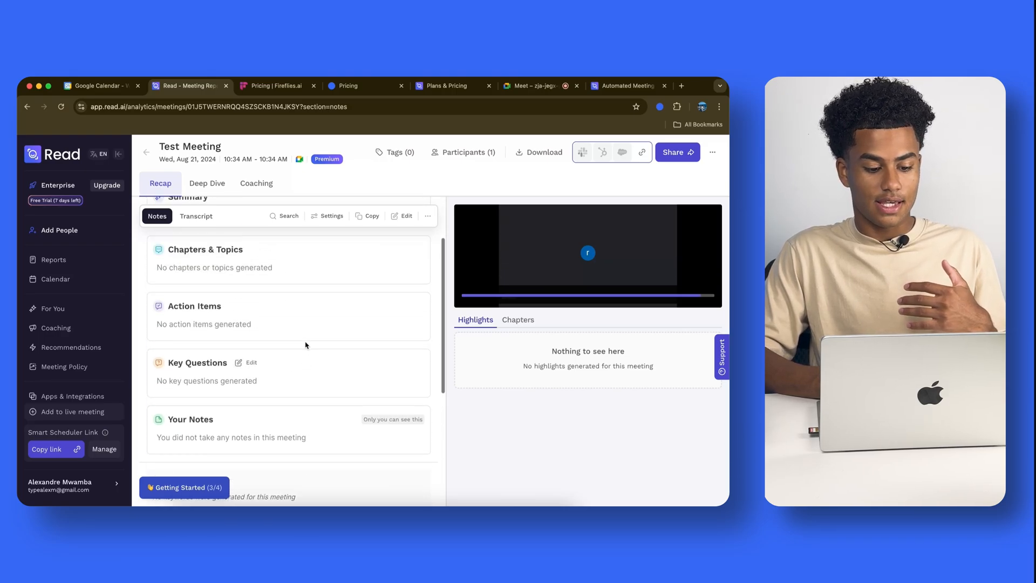
{"action": "scroll", "scroll_direction": "up", "scroll_amount": 3}
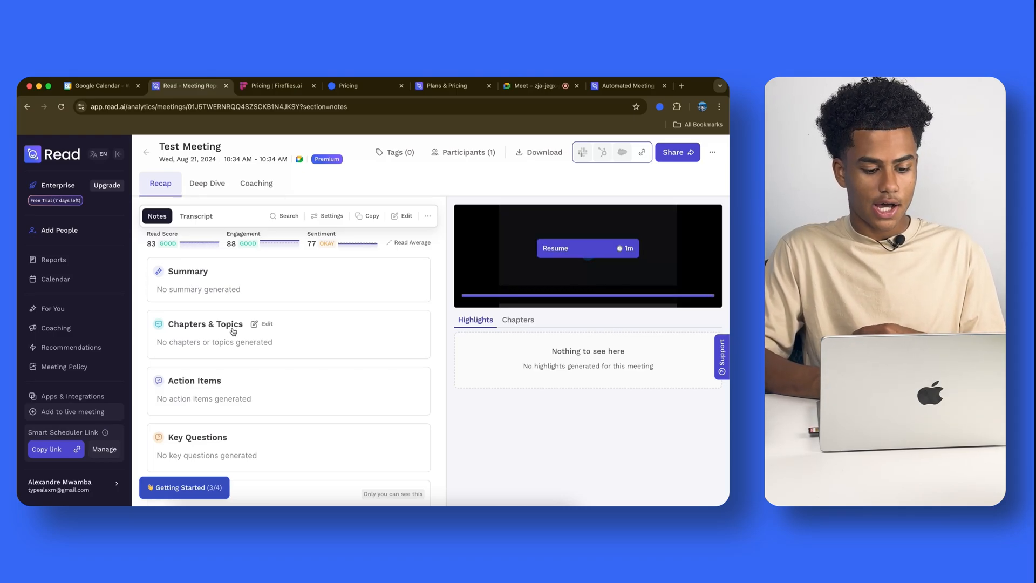
{"action": "scroll", "scroll_direction": "down", "scroll_amount": 3}
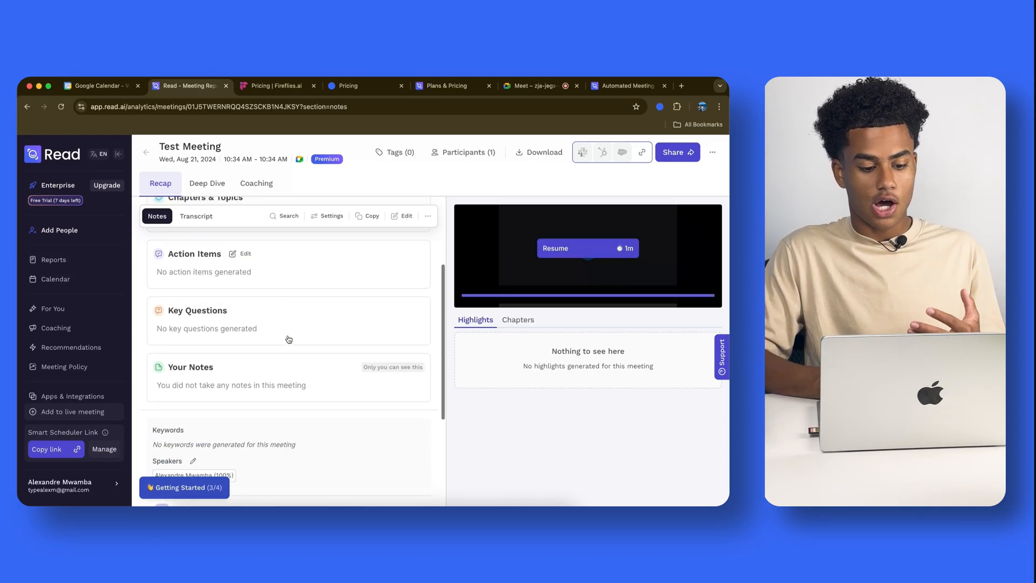
{"action": "scroll", "scroll_direction": "down", "scroll_amount": 3}
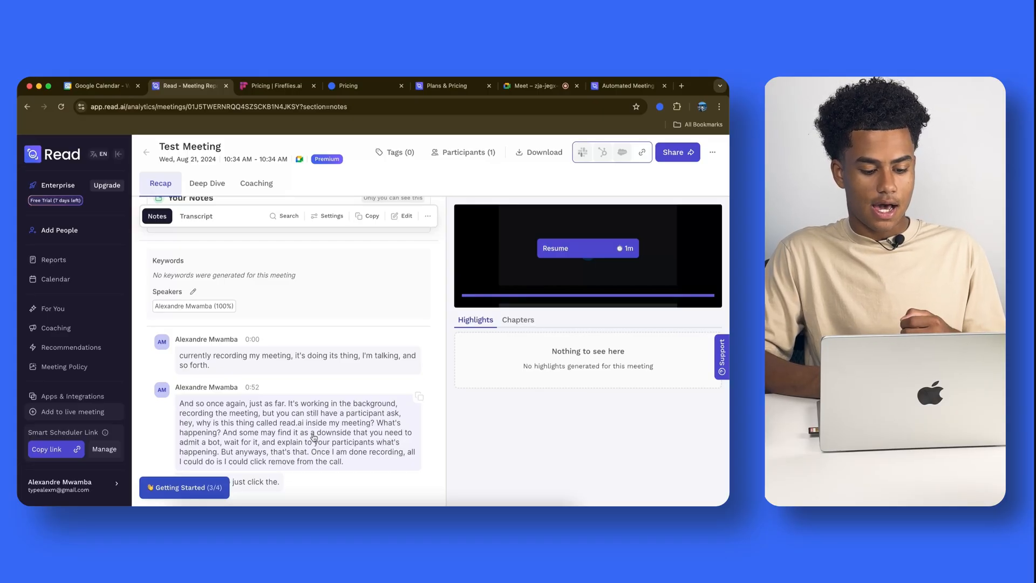
{"action": "double_click", "coordinate": [285, 423]}
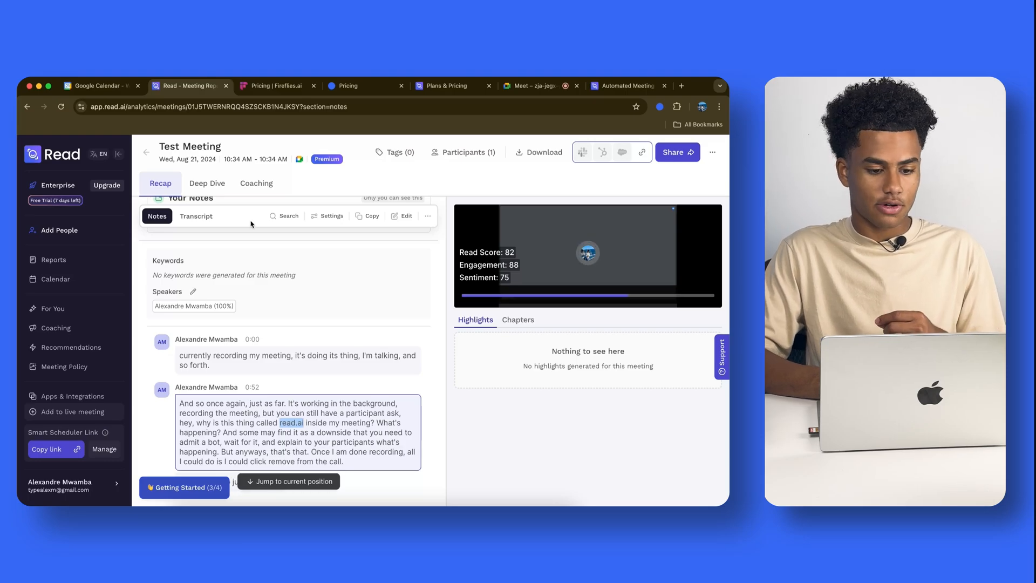
Browse Deep Dive participation and standings, then view Coaching showing a 157 wpm pace.
{"action": "left_click", "coordinate": [206, 183]}
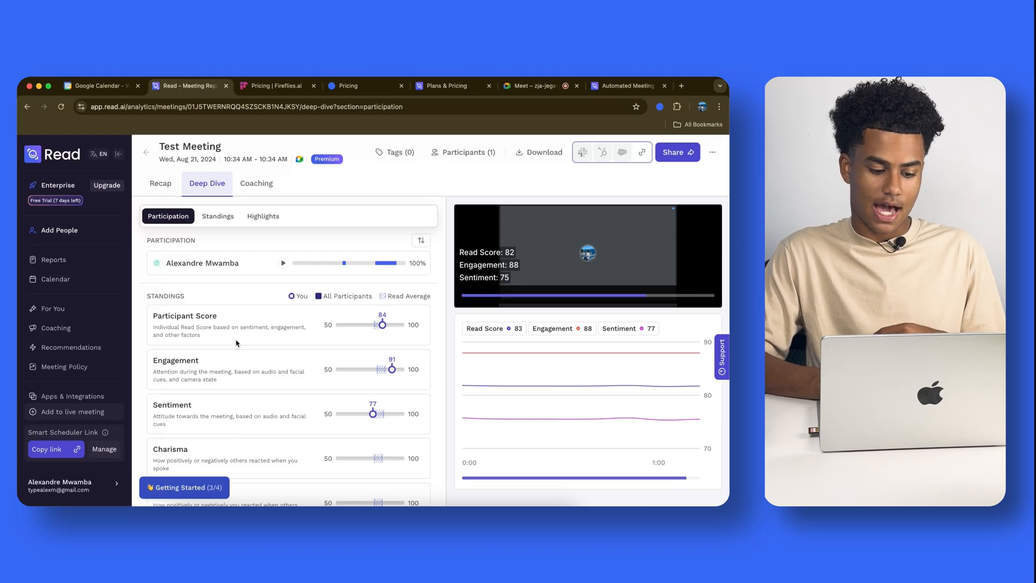
{"action": "scroll", "scroll_direction": "down", "scroll_amount": 3}
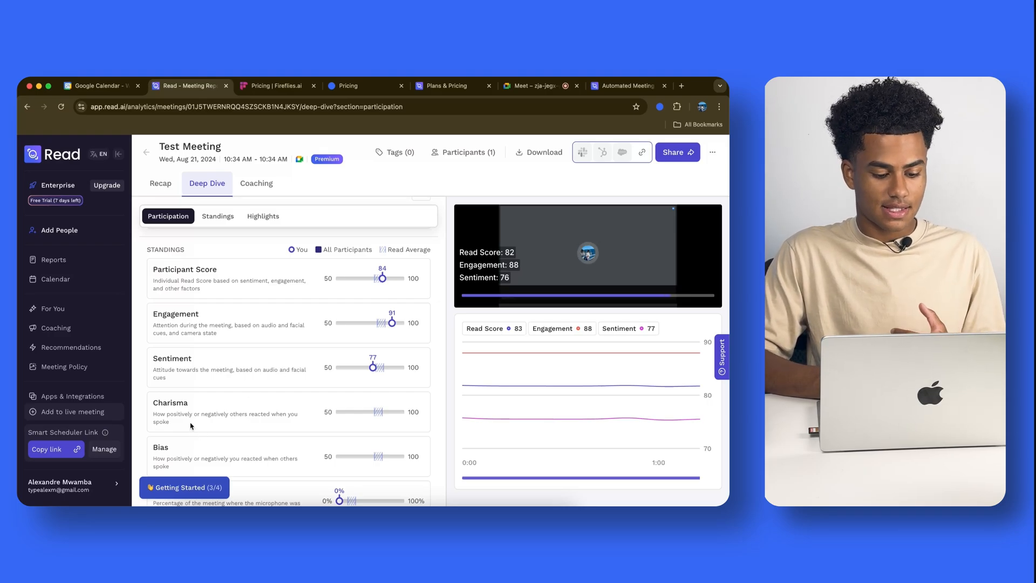
{"action": "left_click", "coordinate": [218, 216]}
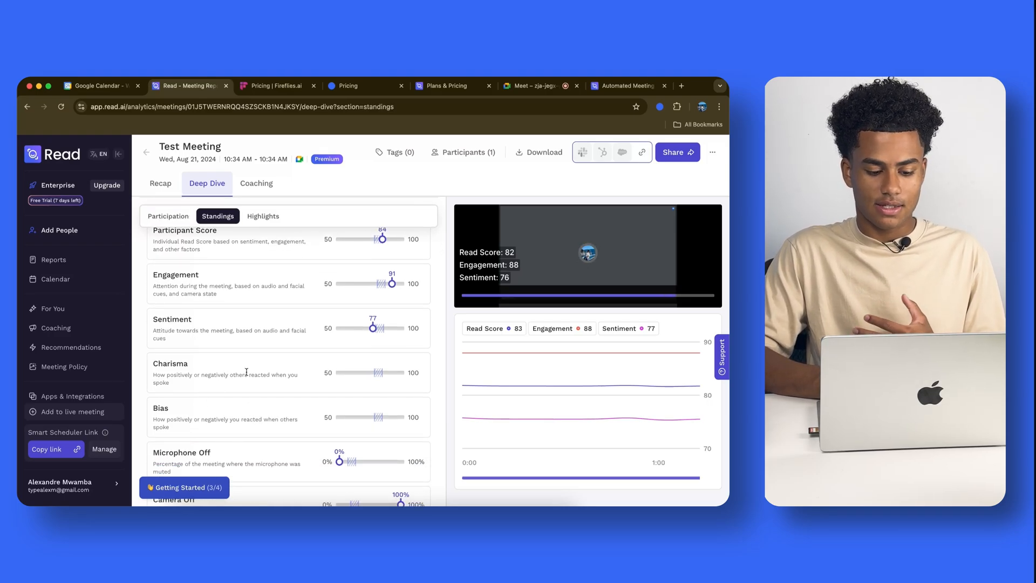
{"action": "scroll", "scroll_direction": "down", "scroll_amount": 3}
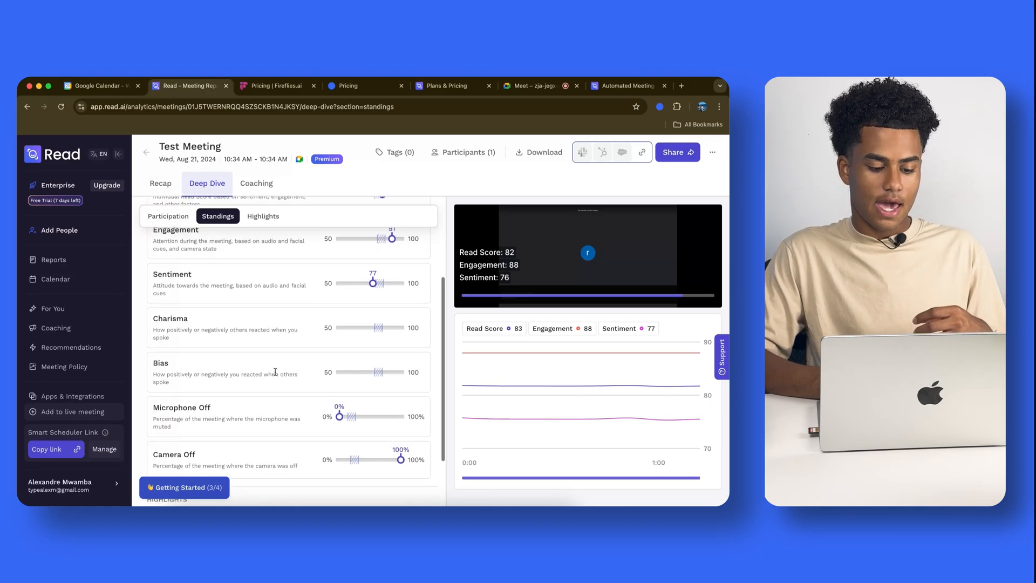
{"action": "left_click", "coordinate": [168, 216]}
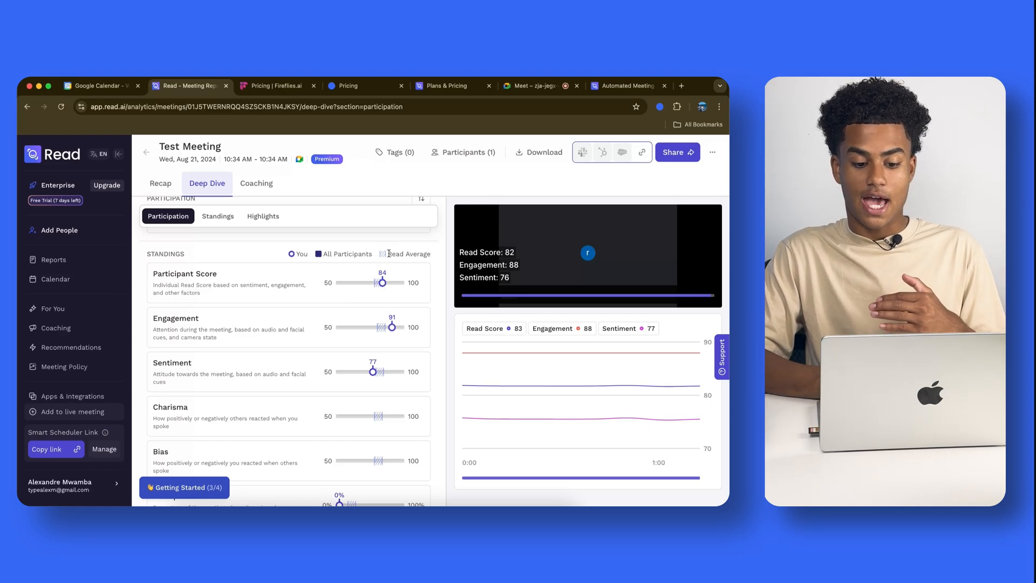
{"action": "left_click", "coordinate": [218, 216]}
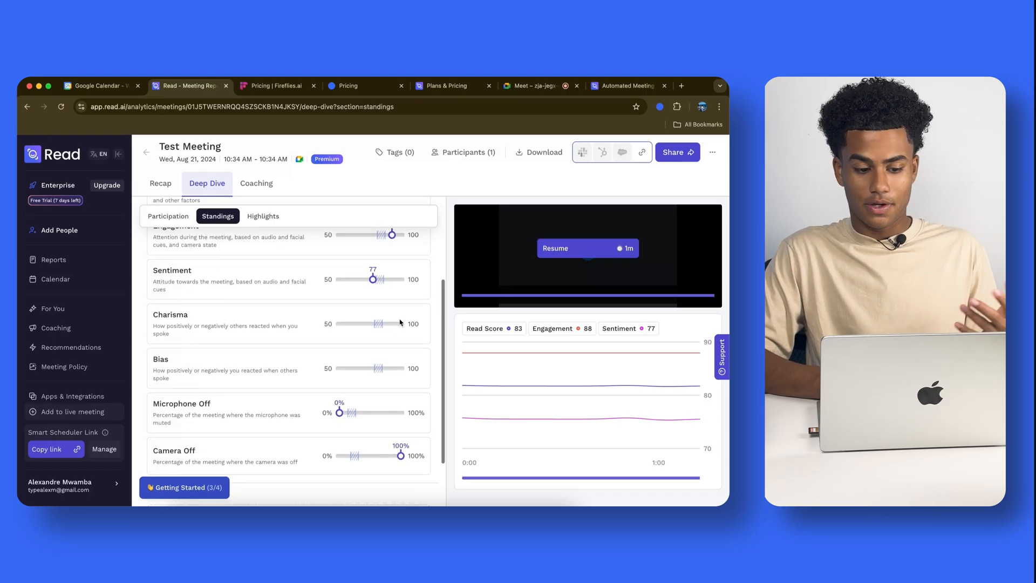
{"action": "left_click", "coordinate": [168, 216]}
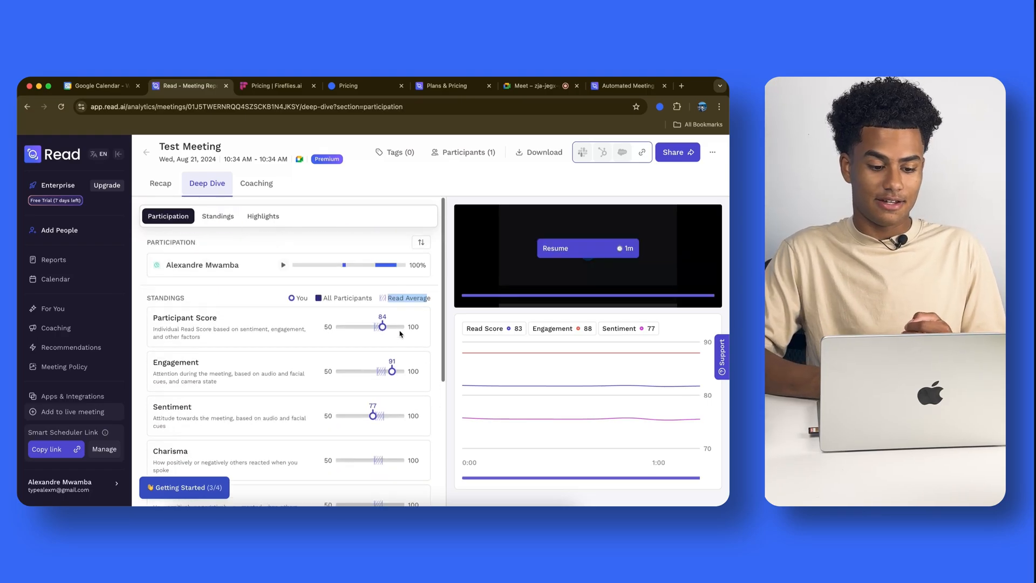
{"action": "mouse_move", "coordinate": [338, 284]}
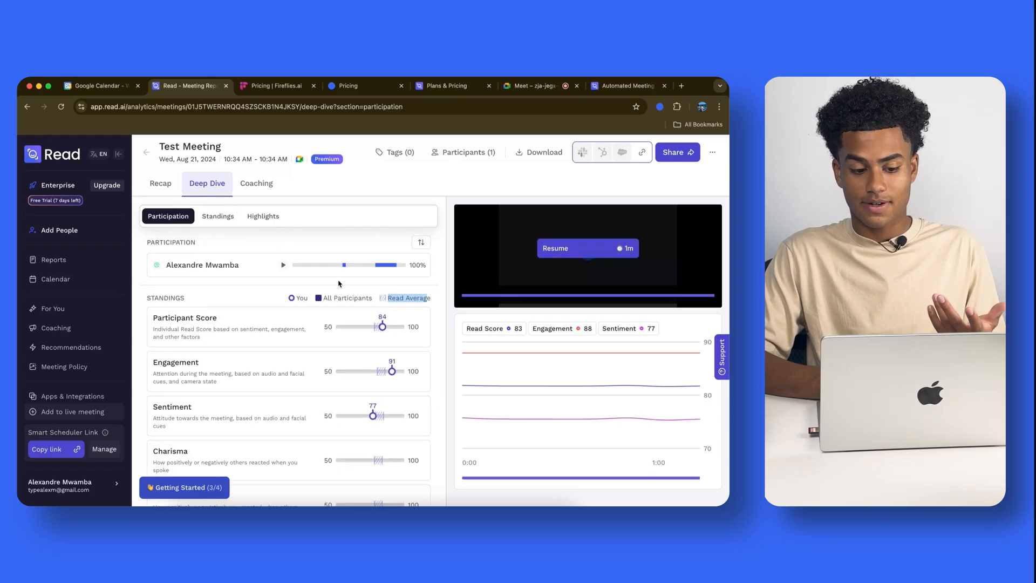
{"action": "left_click", "coordinate": [256, 183]}
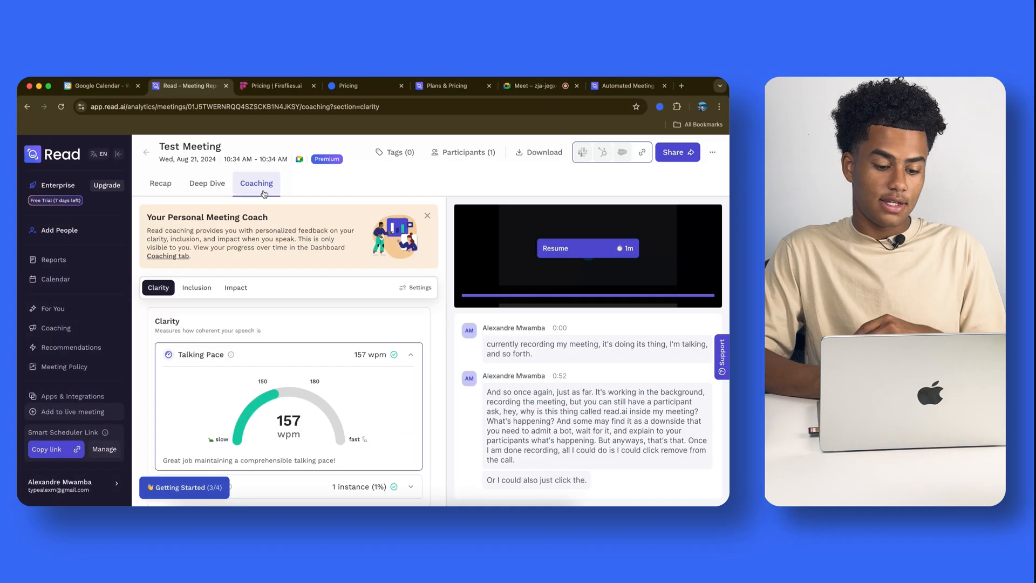
{"action": "scroll", "scroll_direction": "down", "scroll_amount": 3}
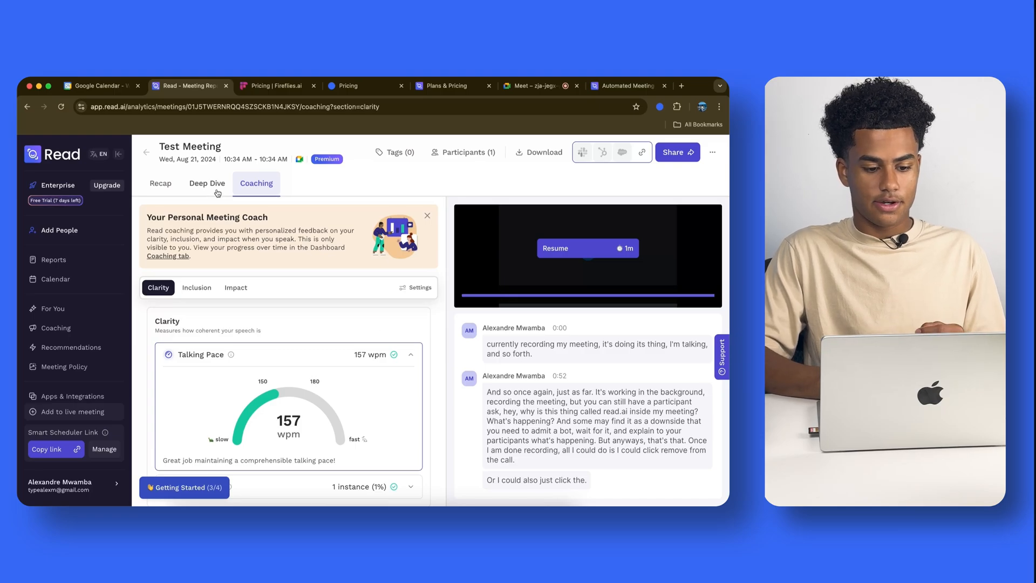
{"action": "left_click", "coordinate": [159, 183]}
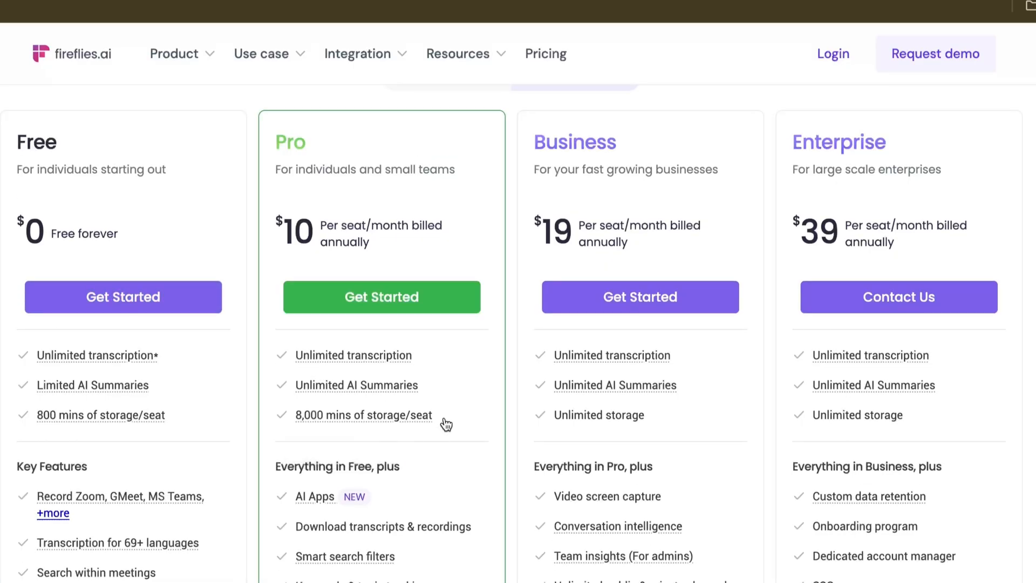
{"action": "mouse_move", "coordinate": [377, 429]}
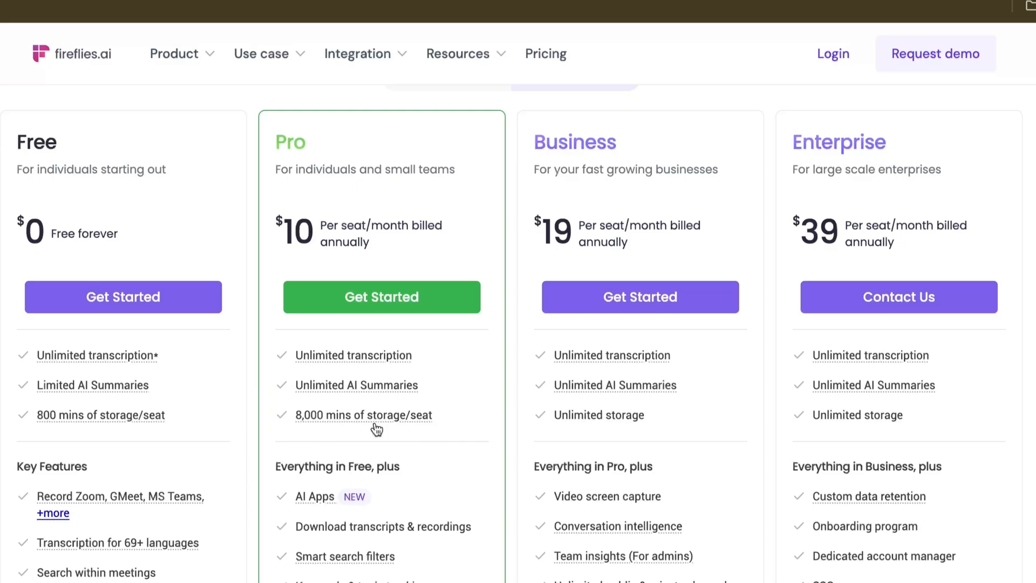
{"action": "mouse_move", "coordinate": [123, 423]}
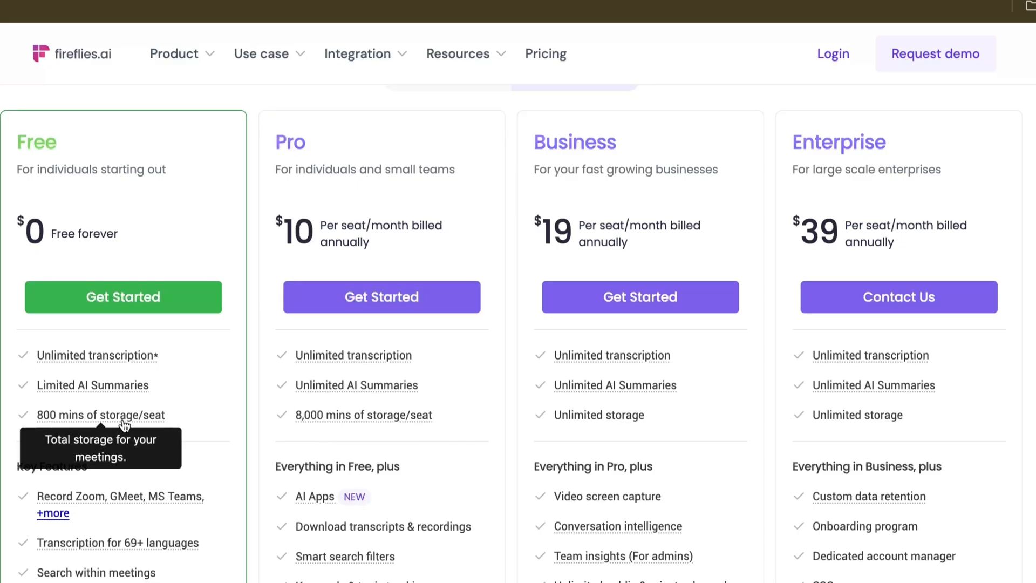
{"action": "mouse_move", "coordinate": [297, 228]}
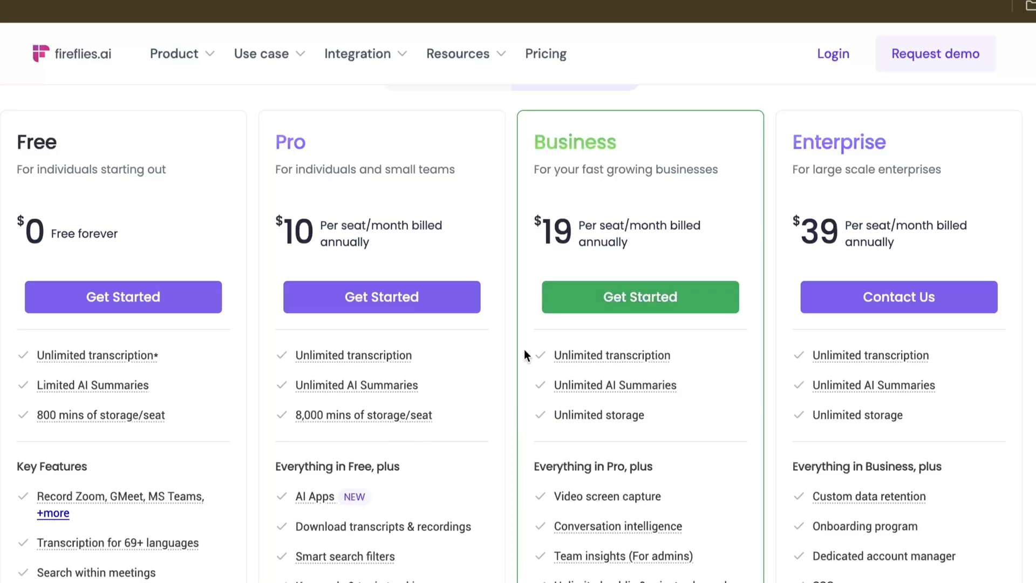
{"action": "mouse_move", "coordinate": [584, 382]}
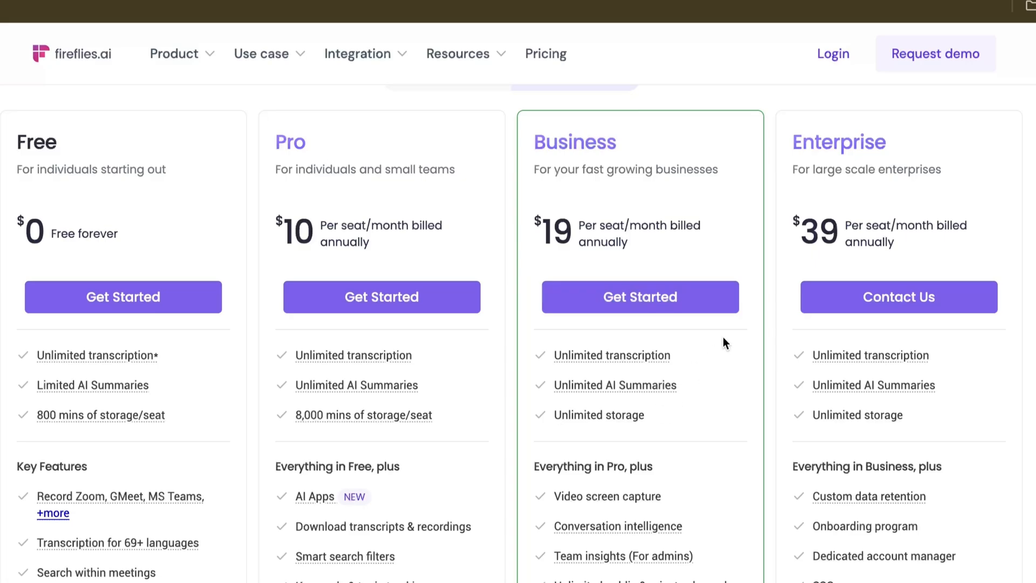
{"action": "mouse_move", "coordinate": [800, 247]}
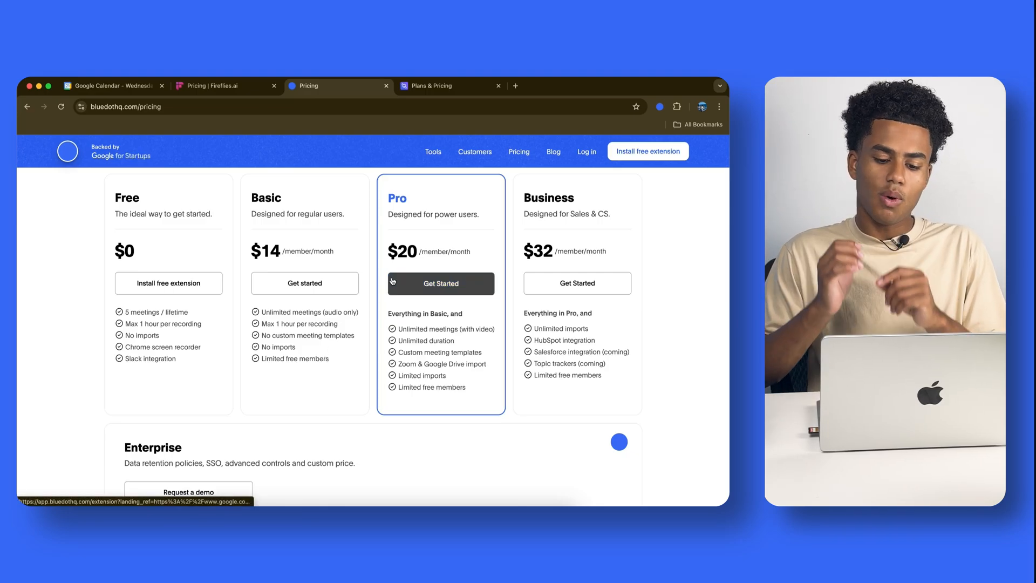
{"action": "mouse_move", "coordinate": [445, 191]}
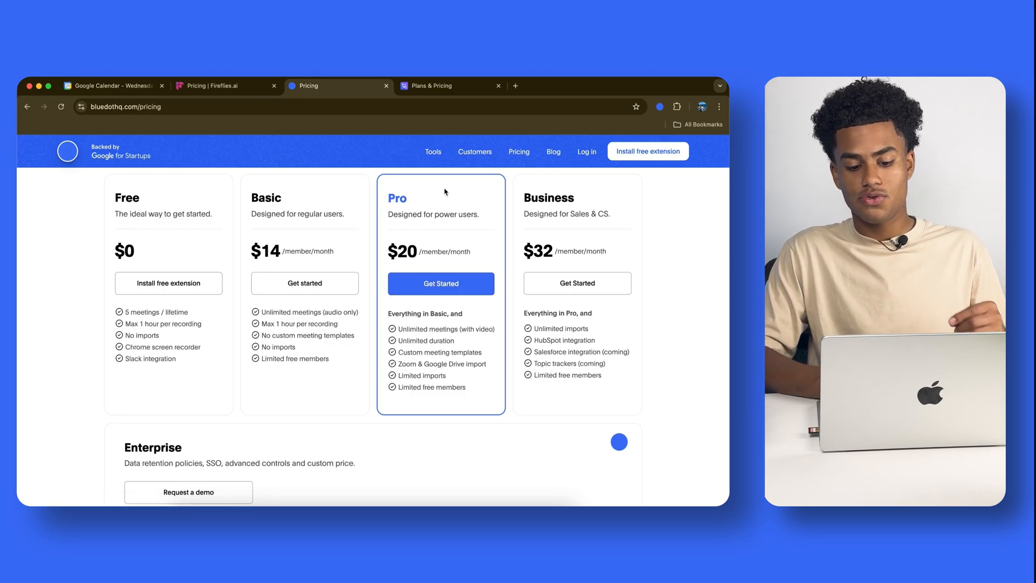
{"action": "mouse_move", "coordinate": [434, 268]}
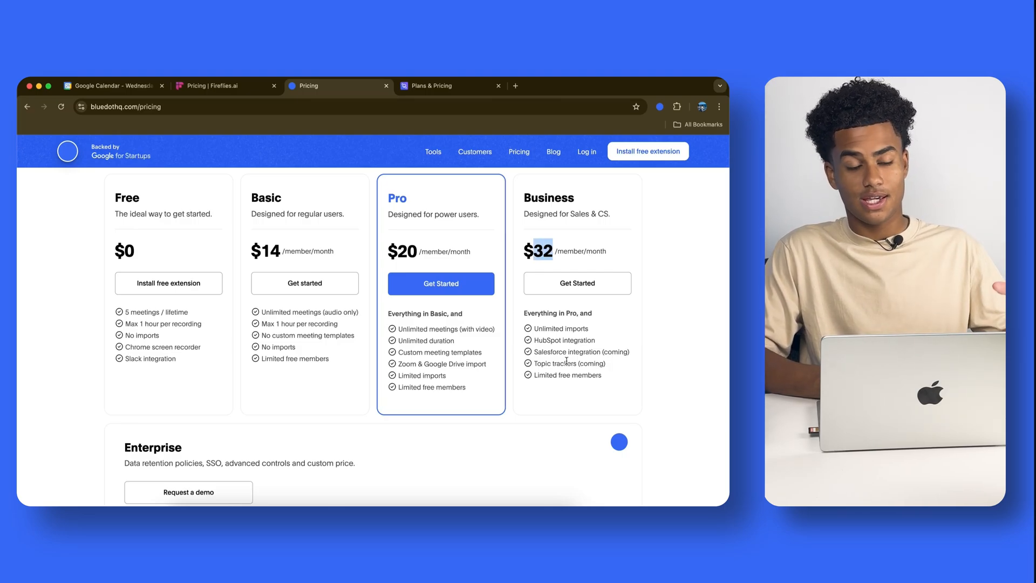
Switch to Read.ai's Plans & Pricing page showing Free, Pro, Enterprise and Enterprise+.
{"action": "left_click", "coordinate": [430, 85]}
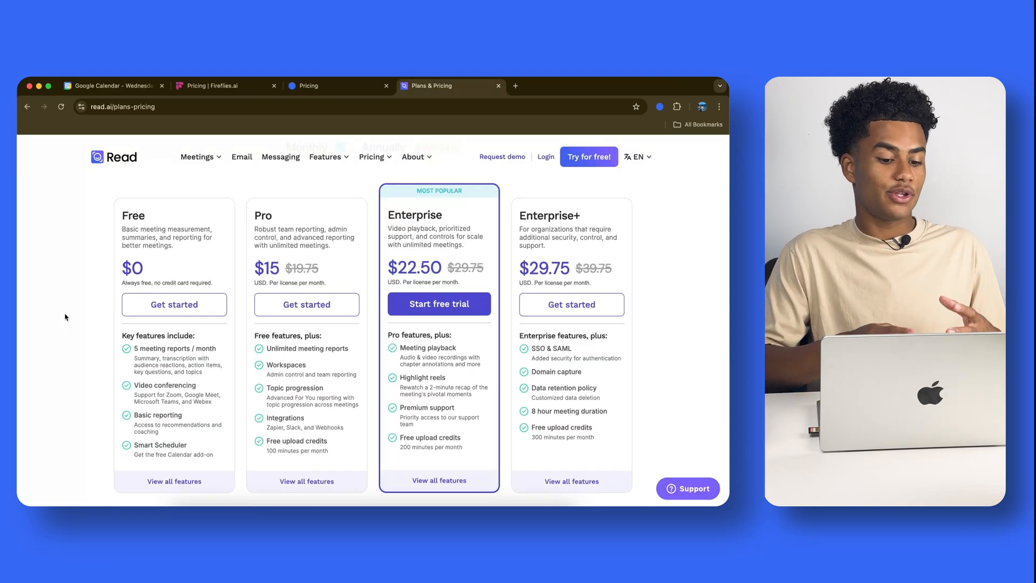